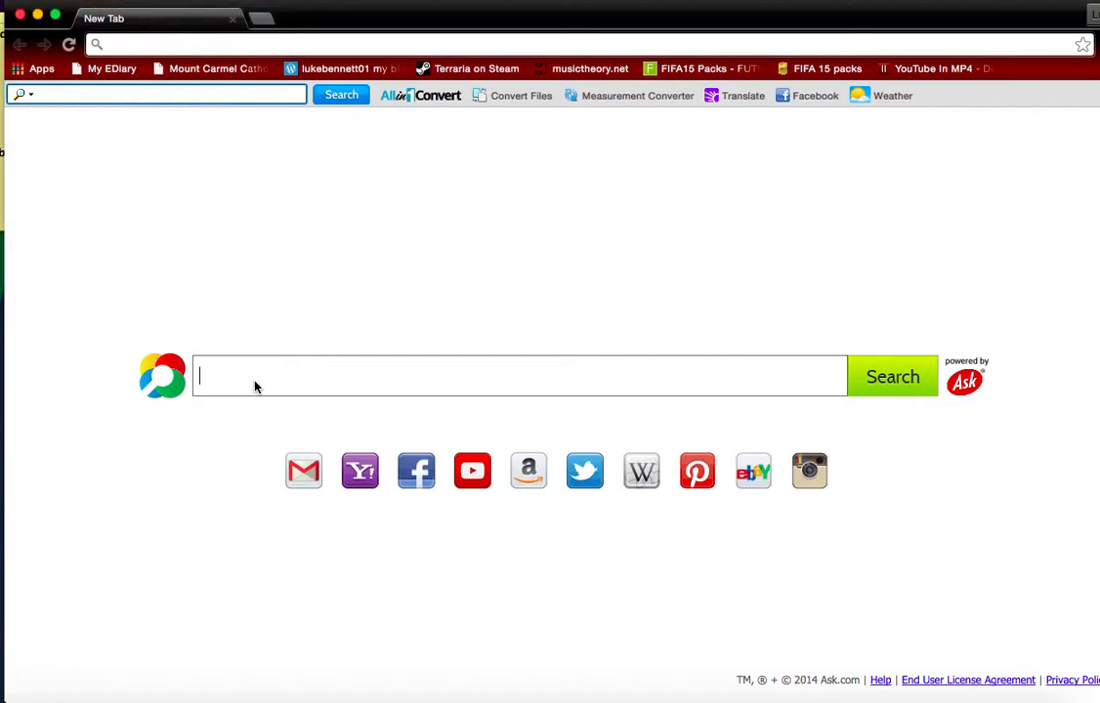
- Enter gratisserver.nu into the new tab's Ask search box without submitting it
text(gr)
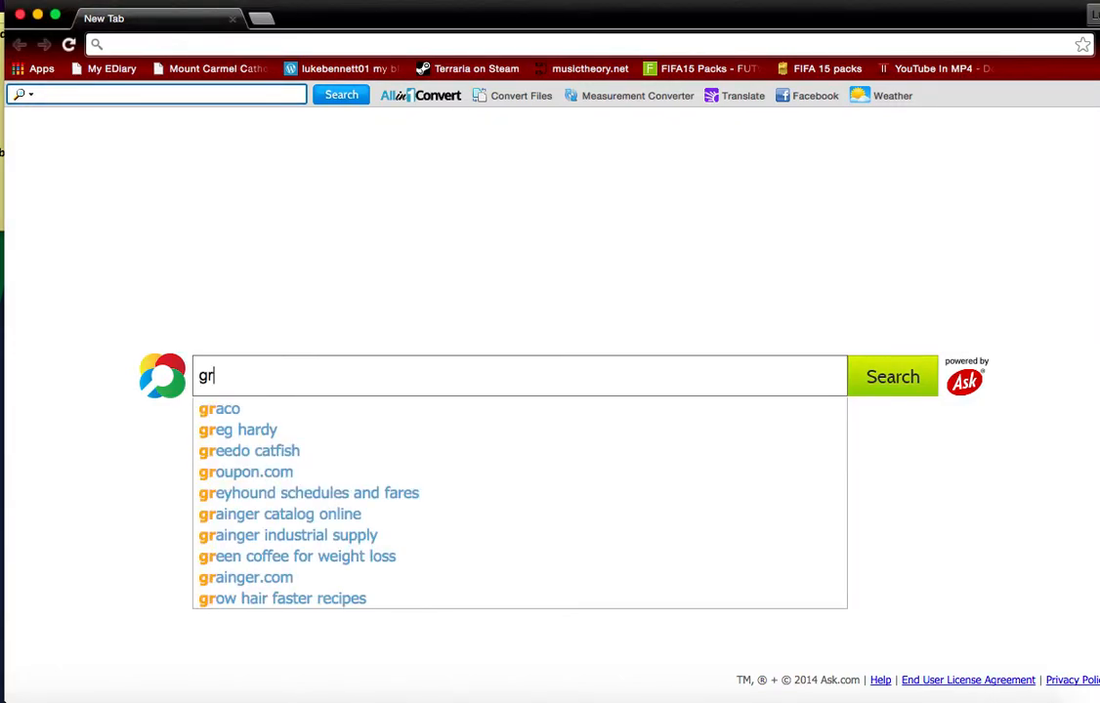
text(ati)
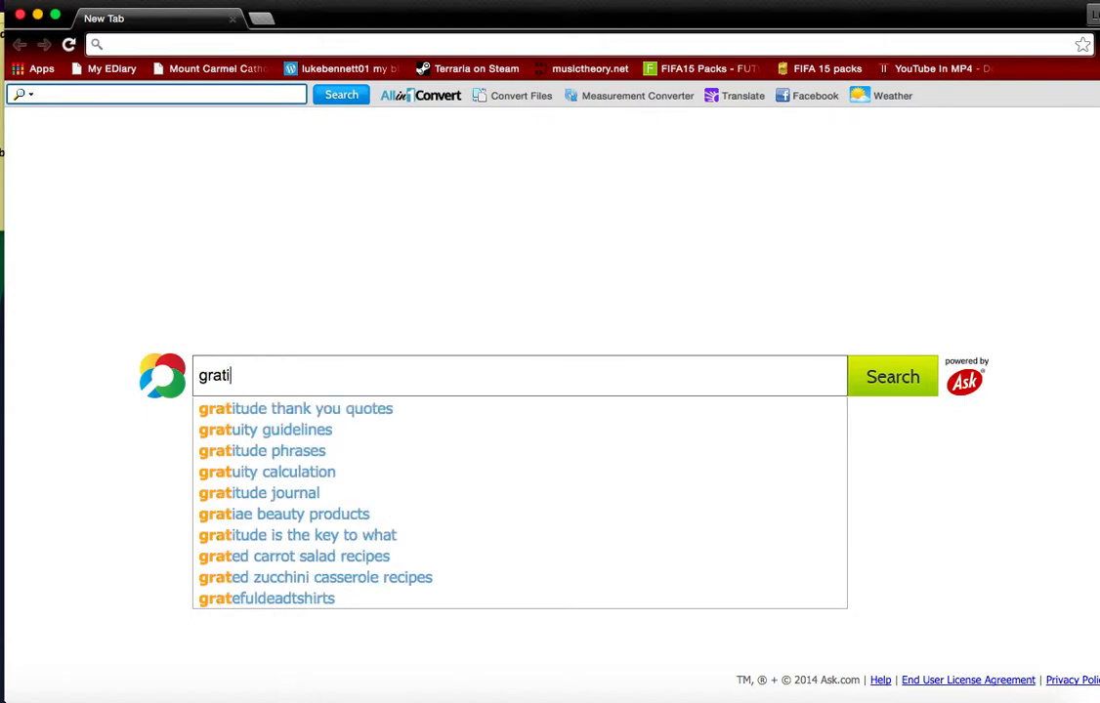
text(s)
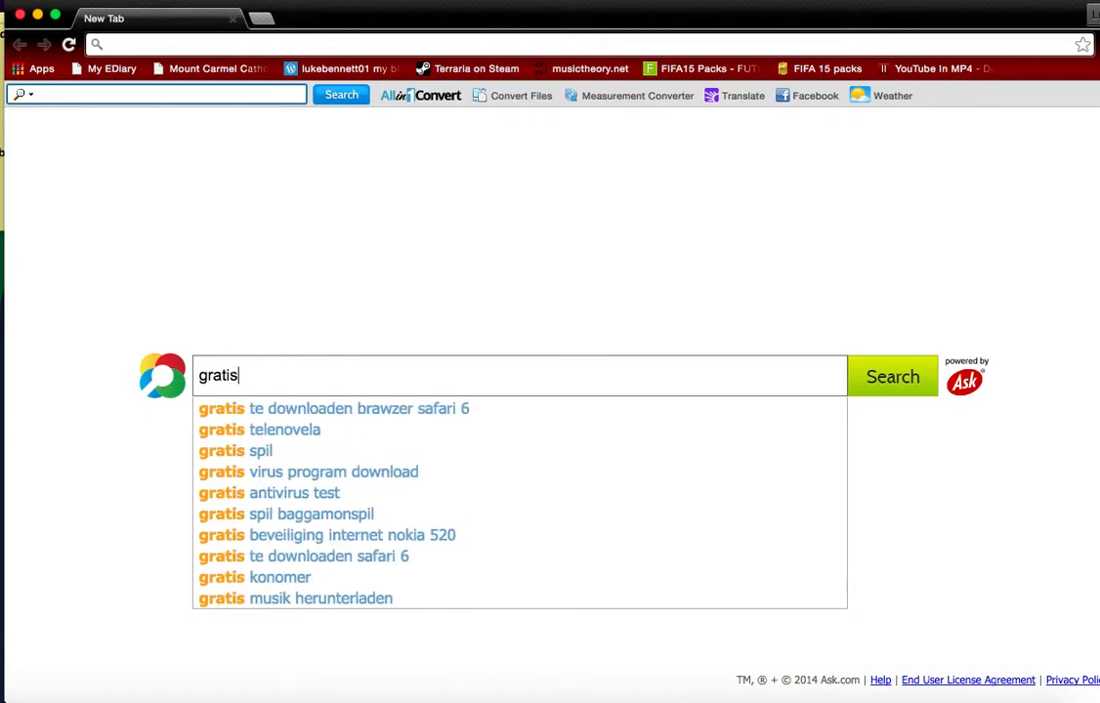
text(se)
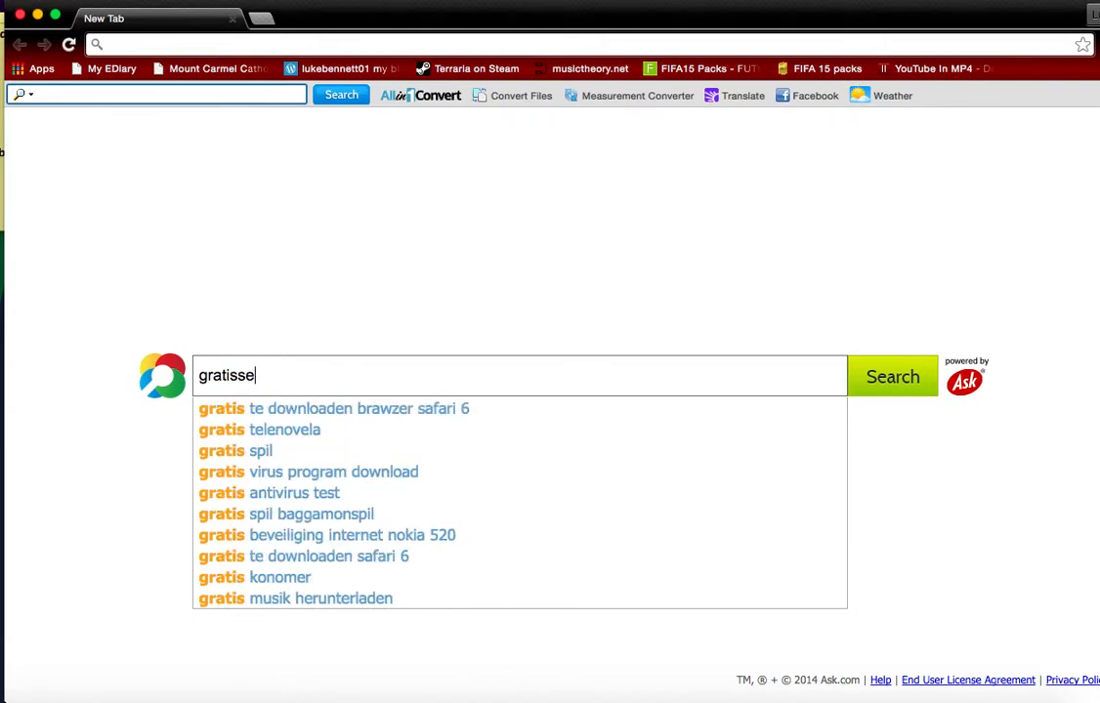
text(rver)
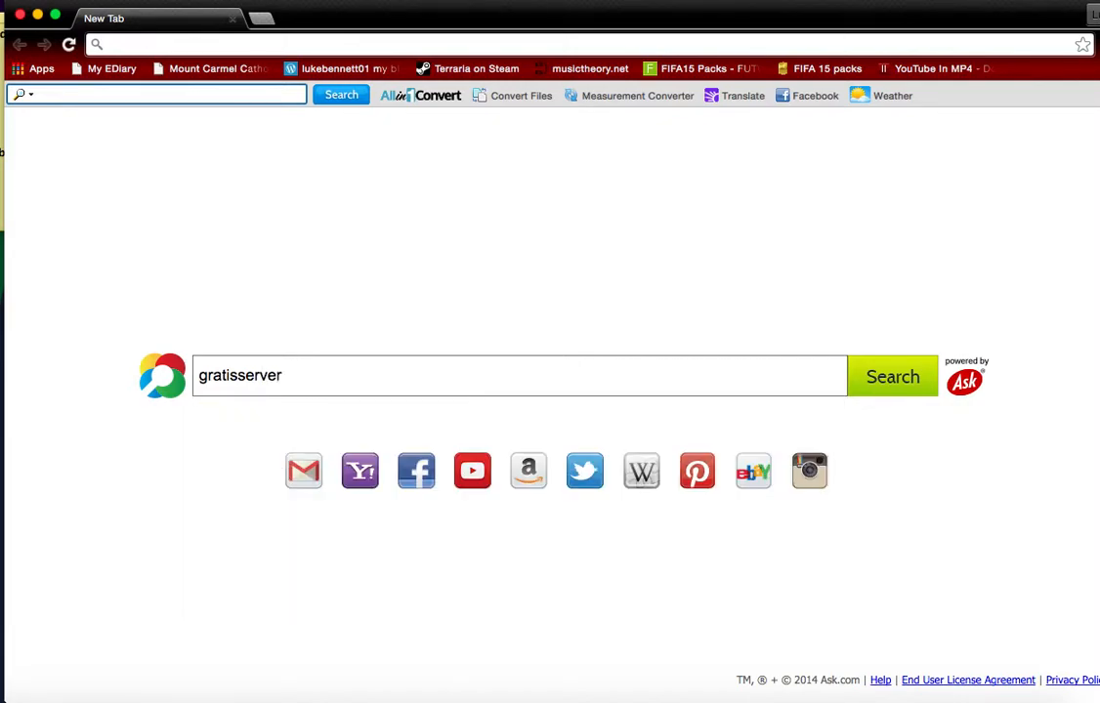
text(.nu)
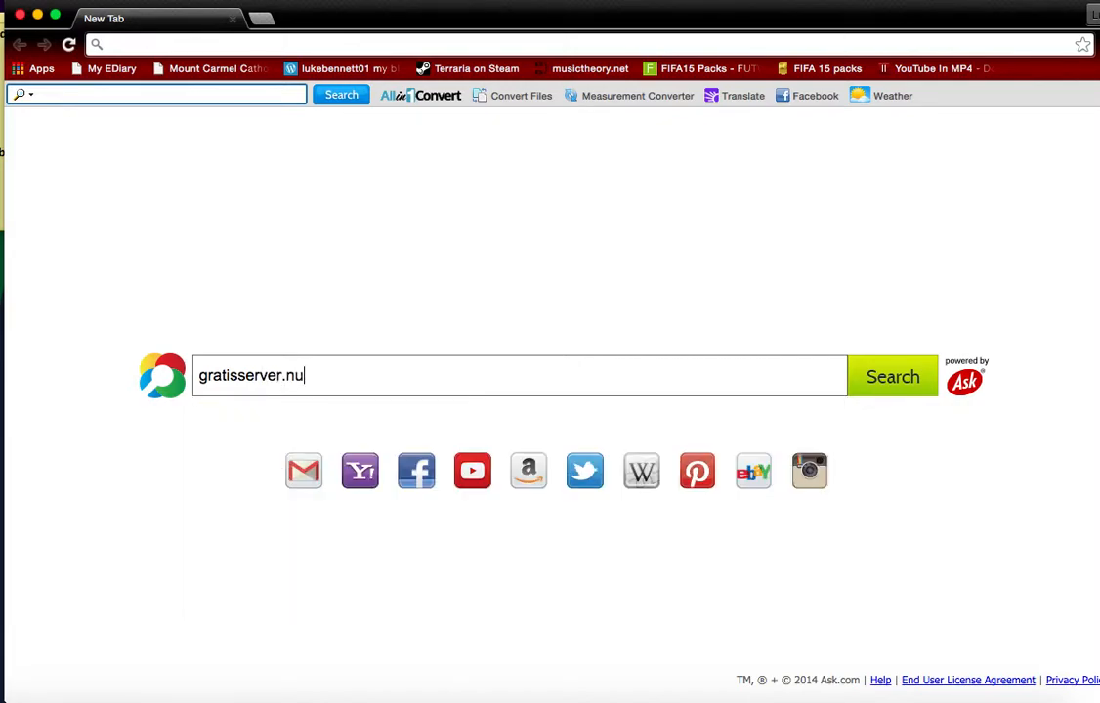
- Run the gratisserver.nu search and open the 'Free Minecraft Server Hosting: Server.pro' result
click(891, 377)
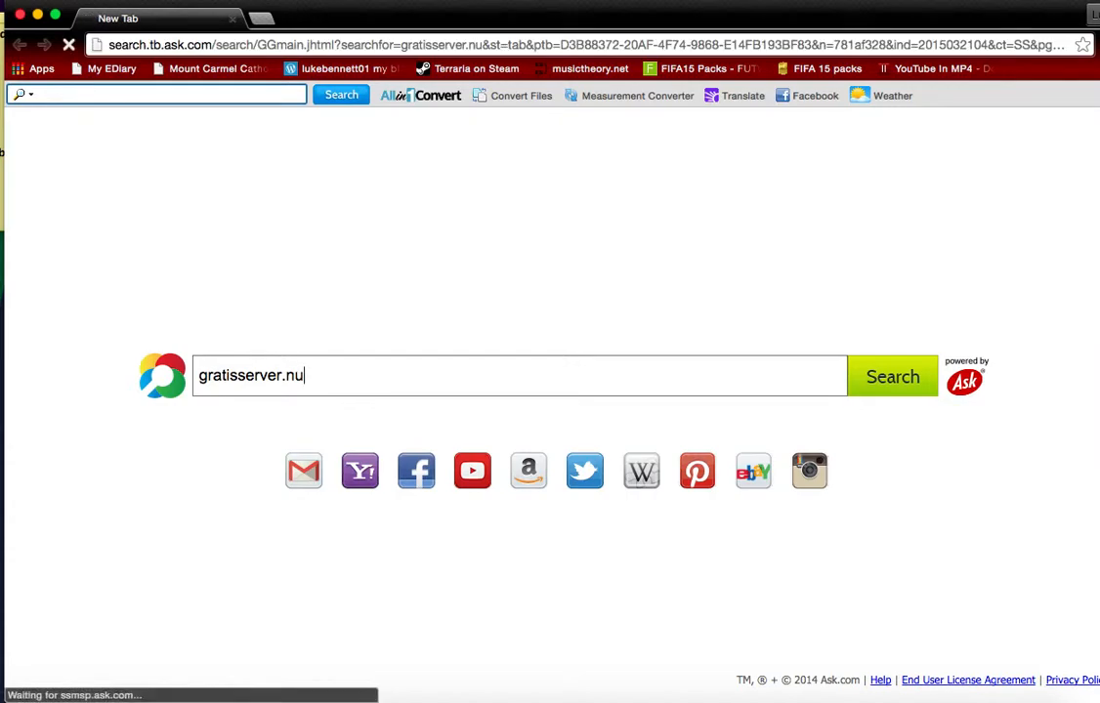
click(891, 375)
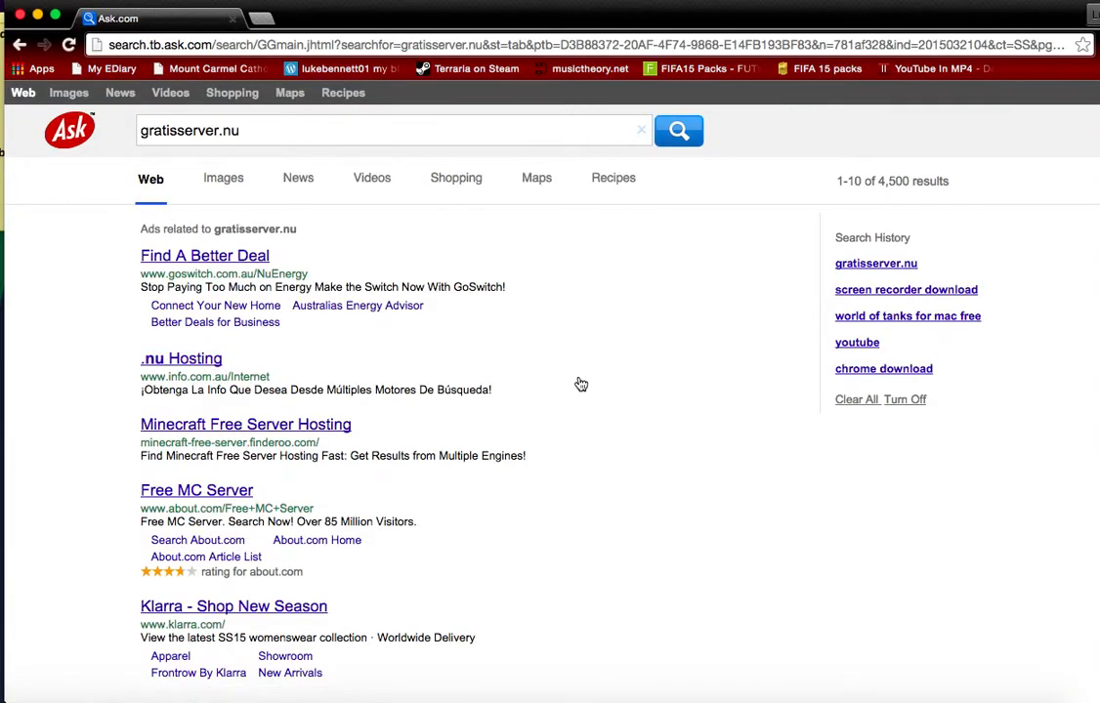
scroll(down, 3)
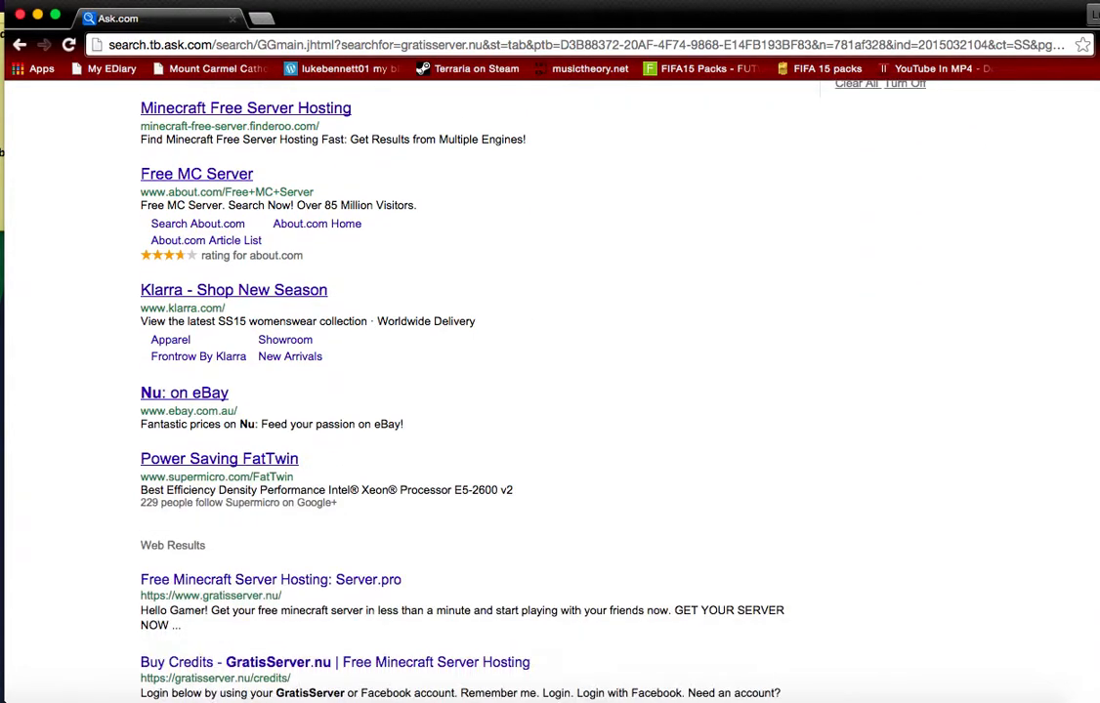
scroll(down, 3)
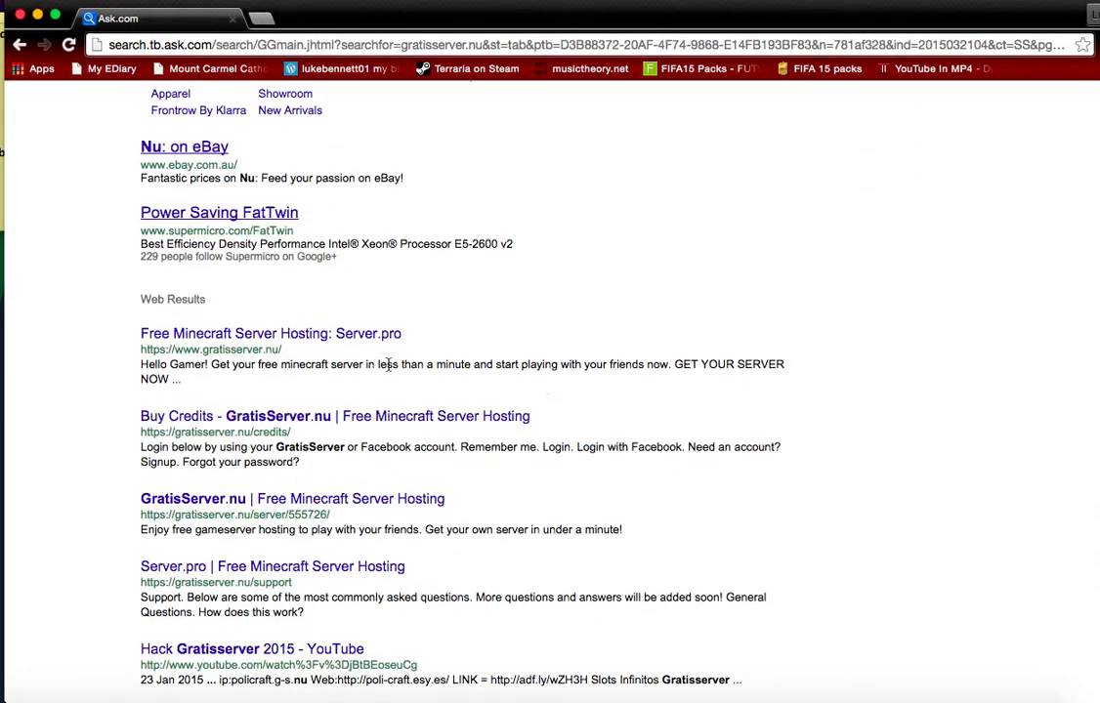
click(269, 332)
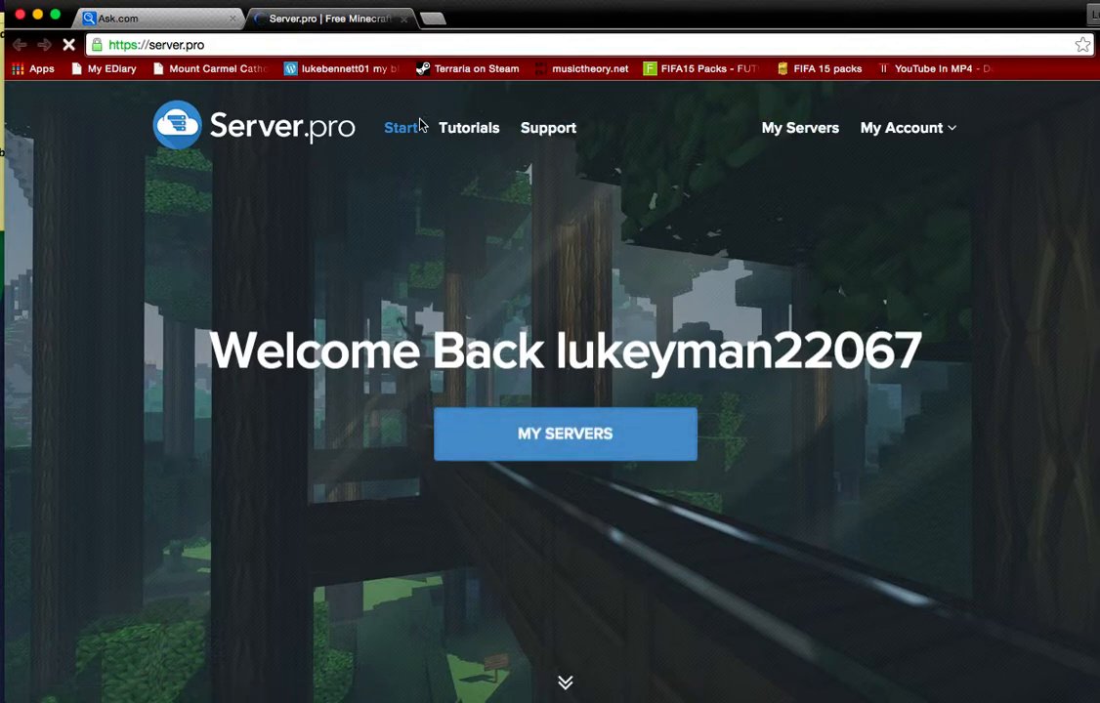
- Go to My Servers and start creating a new Minecraft server
click(400, 129)
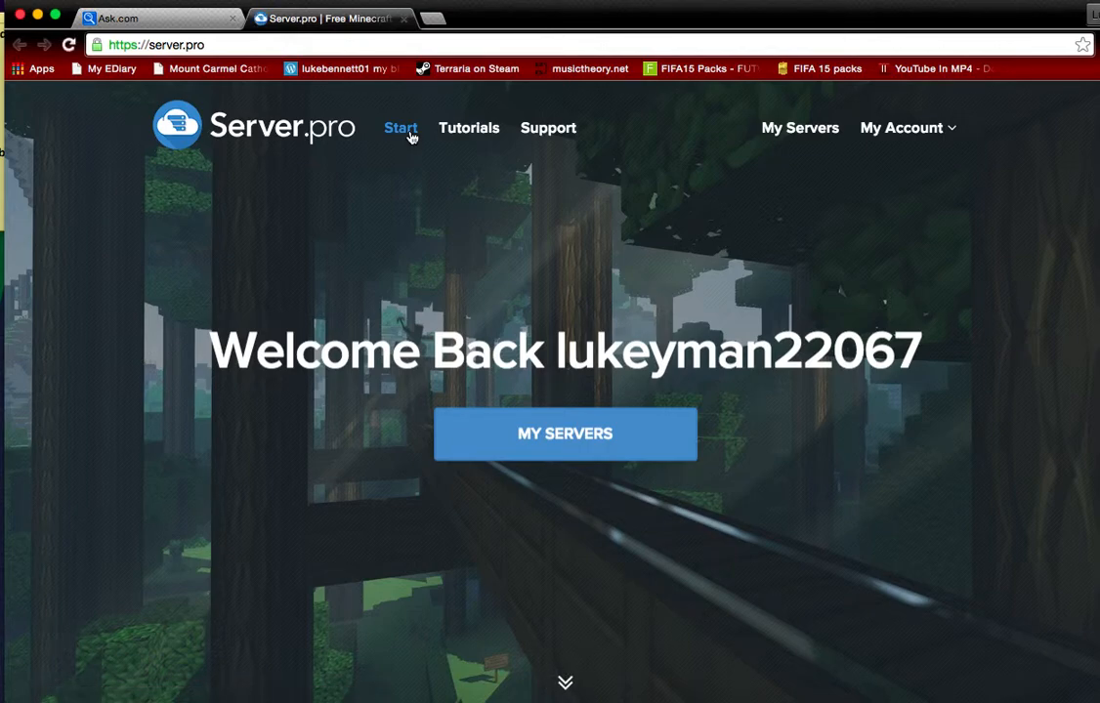
click(564, 434)
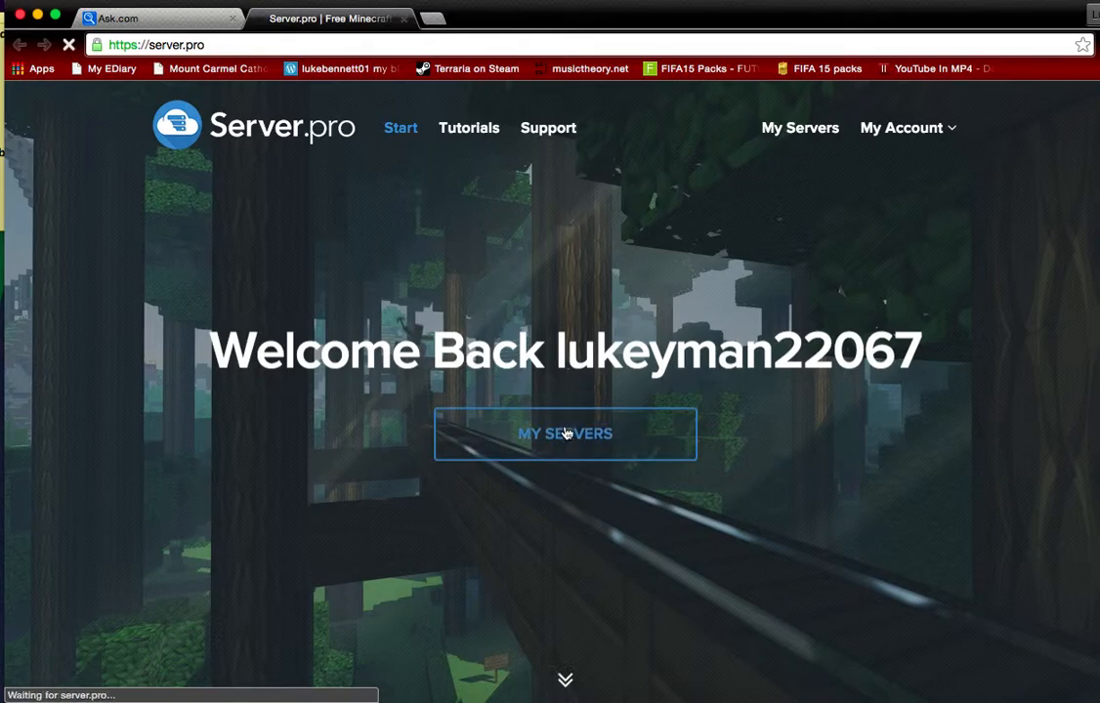
click(564, 433)
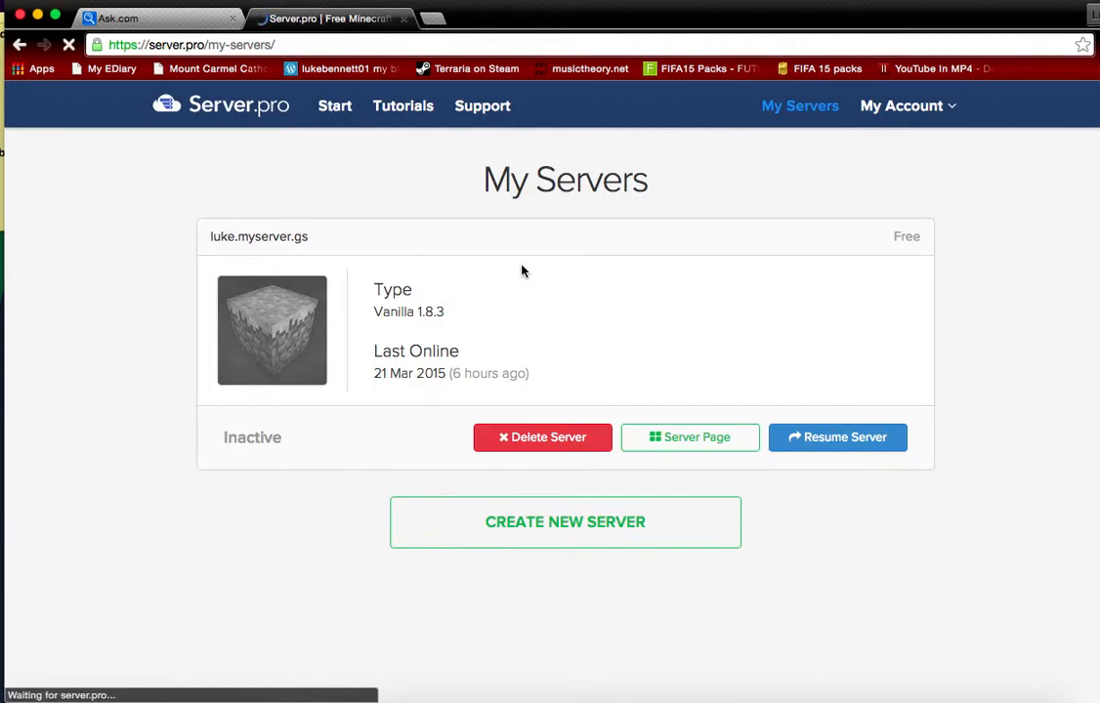
click(543, 437)
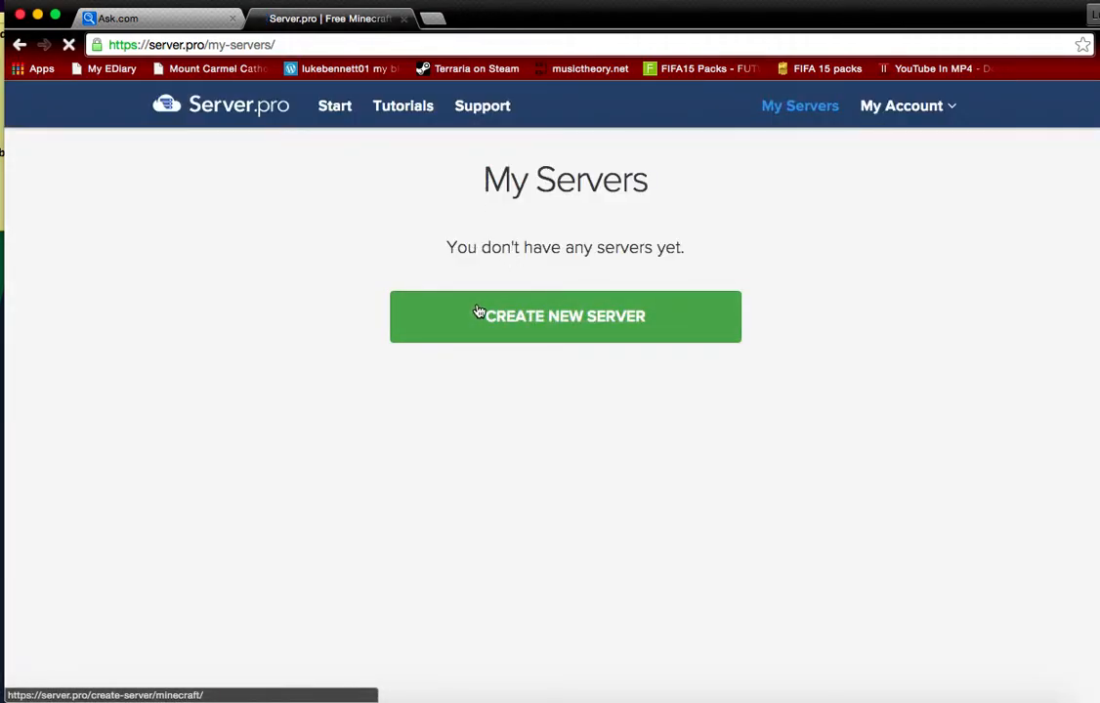
click(565, 317)
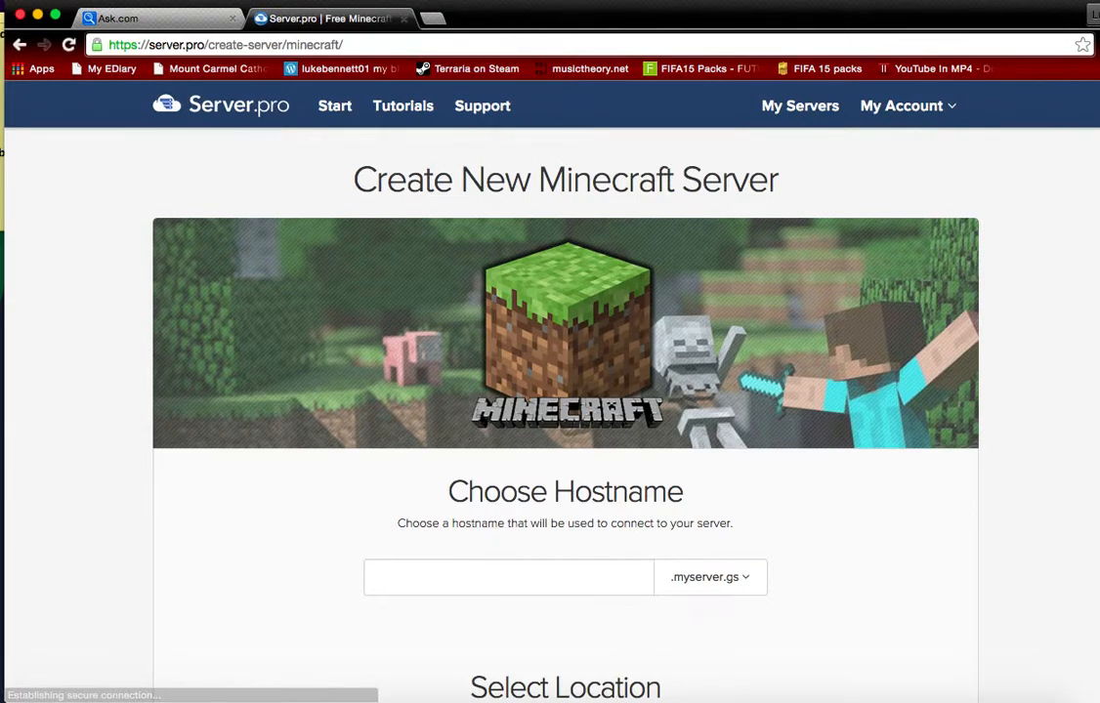
- Set the new server's hostname to prodierz.myserver.gs
scroll(down, 3)
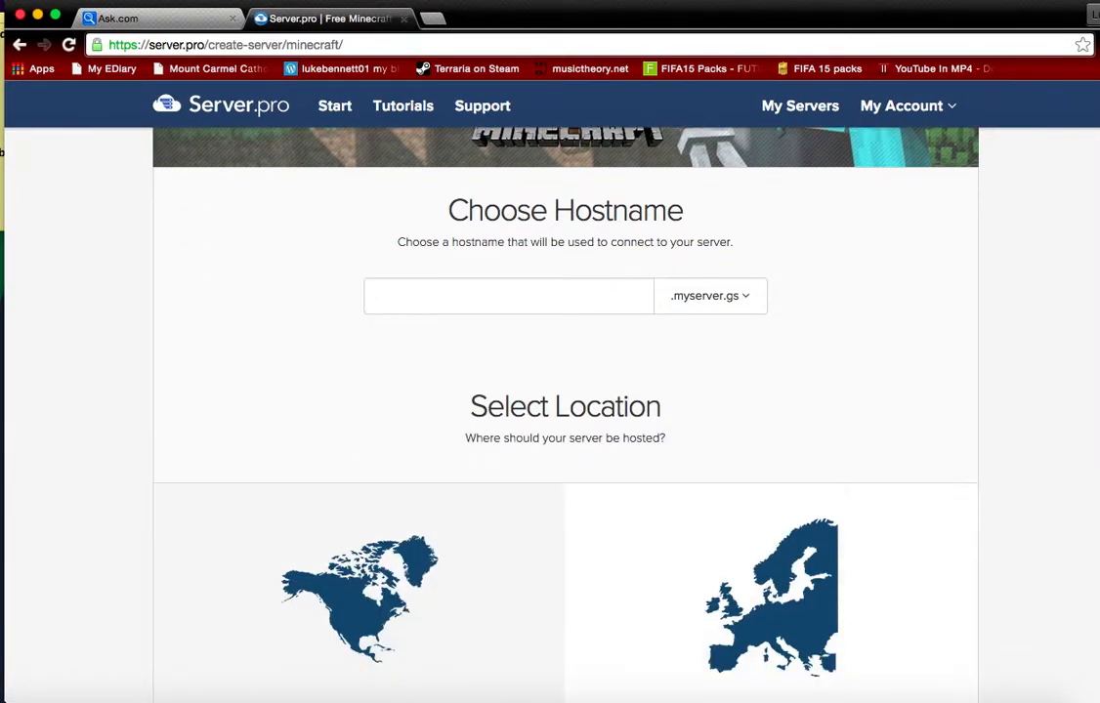
click(508, 297)
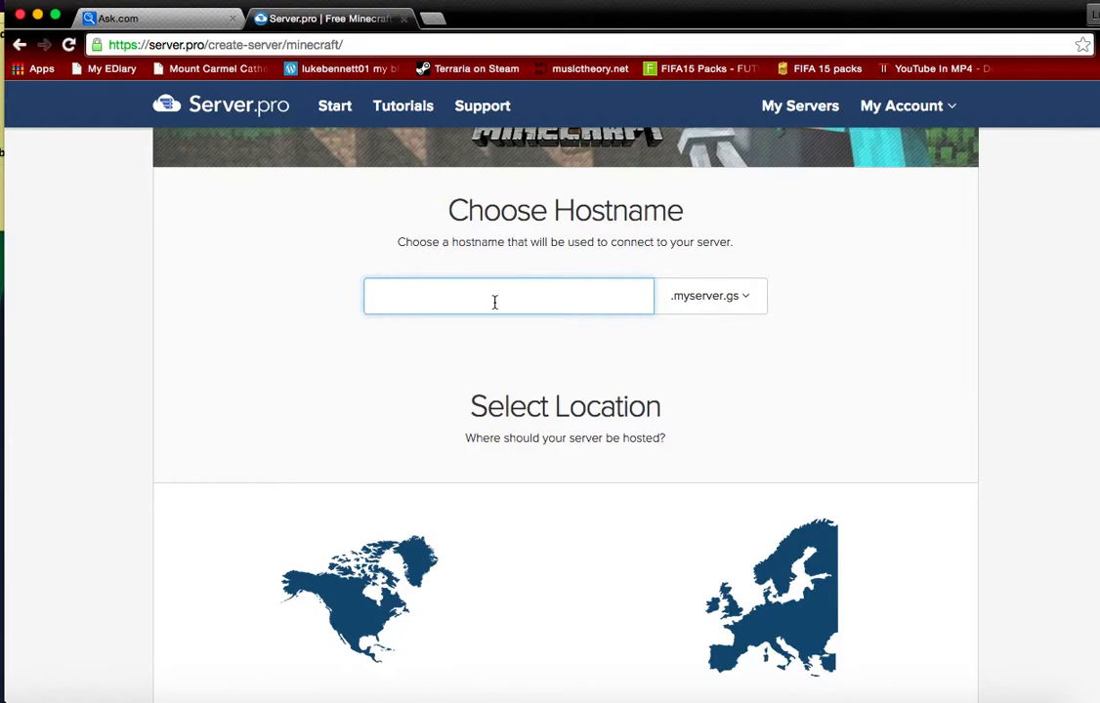
text(pr)
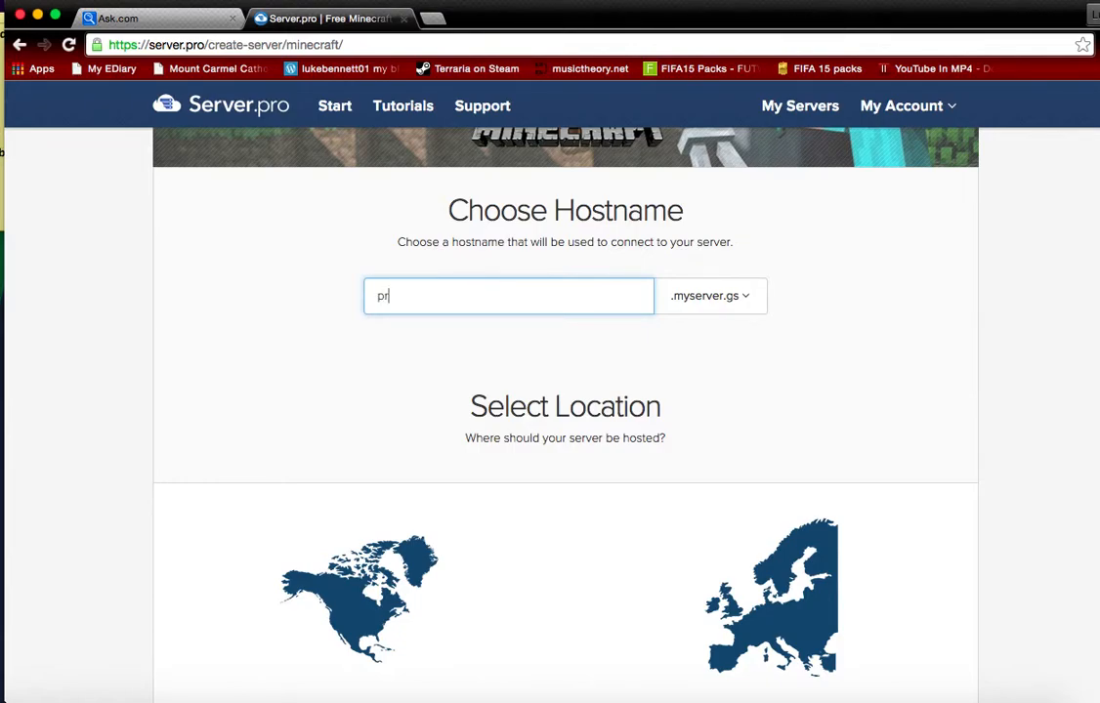
text(odier)
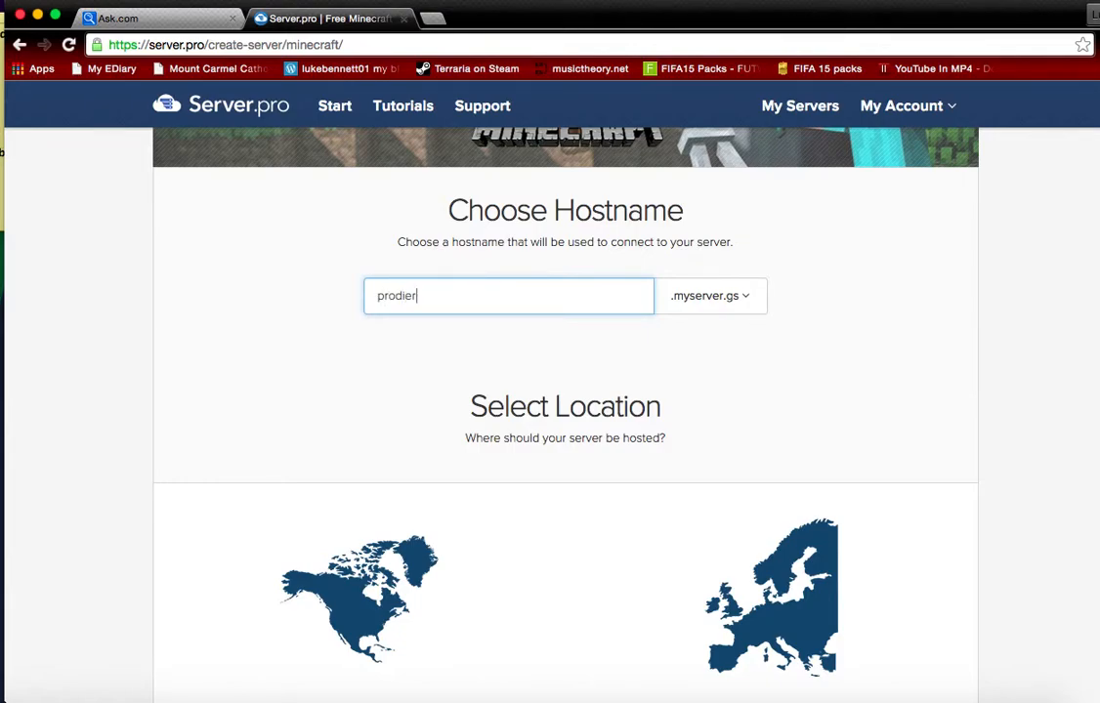
text(z)
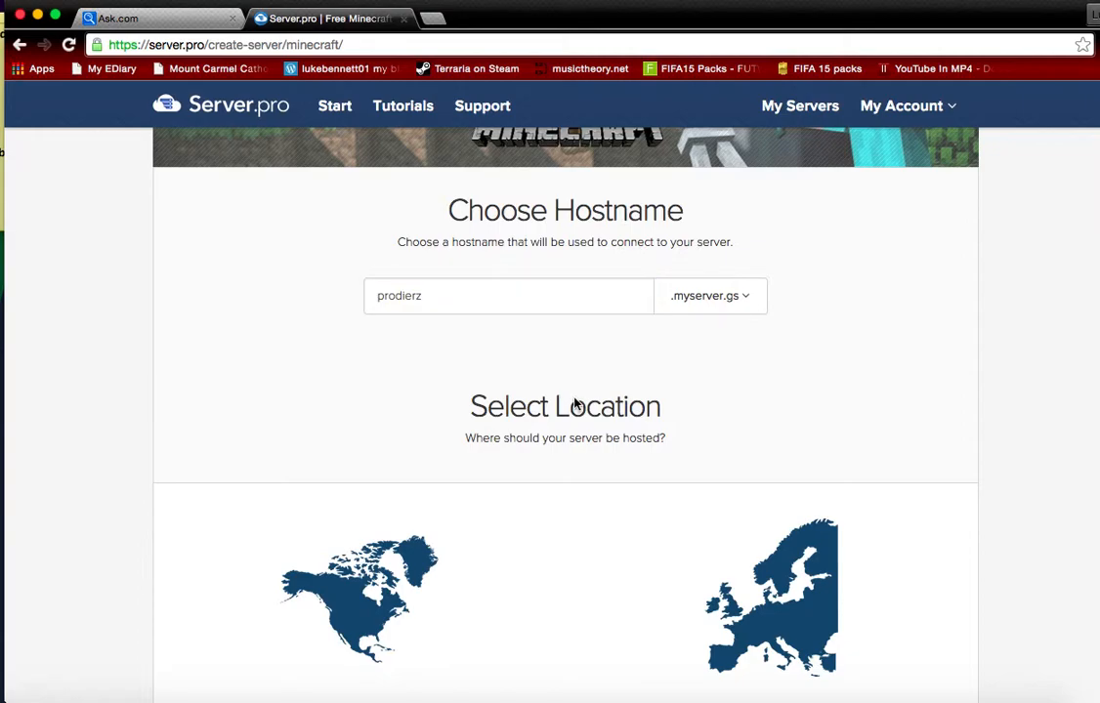
scroll(down, 3)
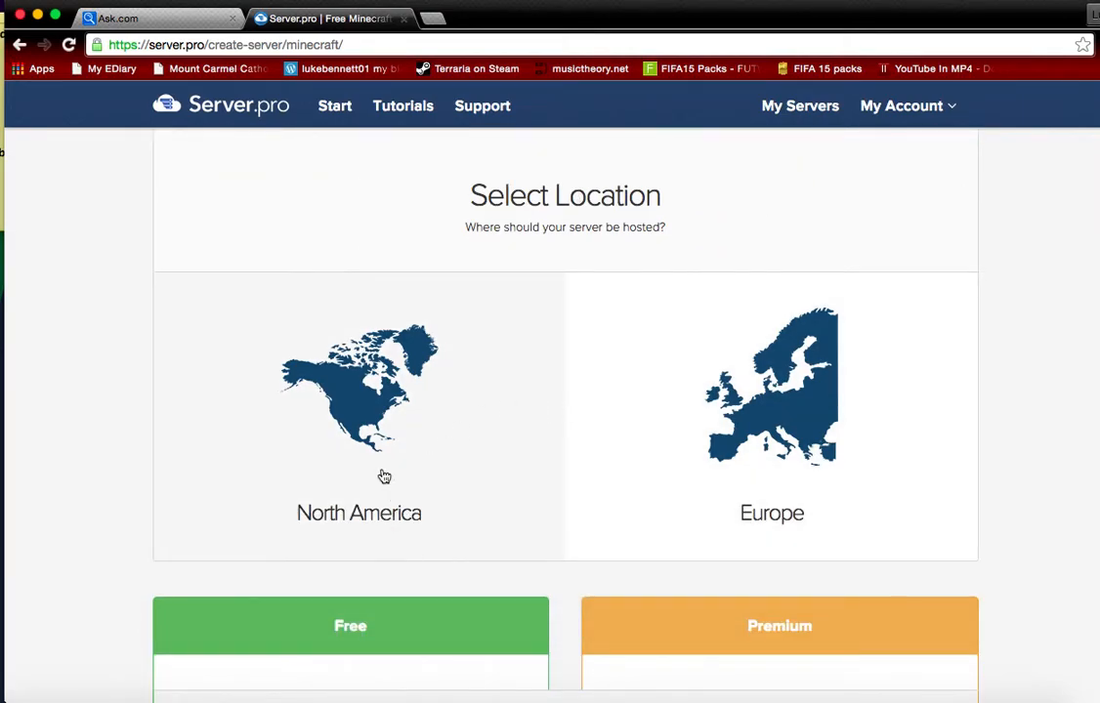
- Choose Vanilla 1.8.3 with 512 MB for 2 hours and bring up the free order summary
scroll(down, 3)
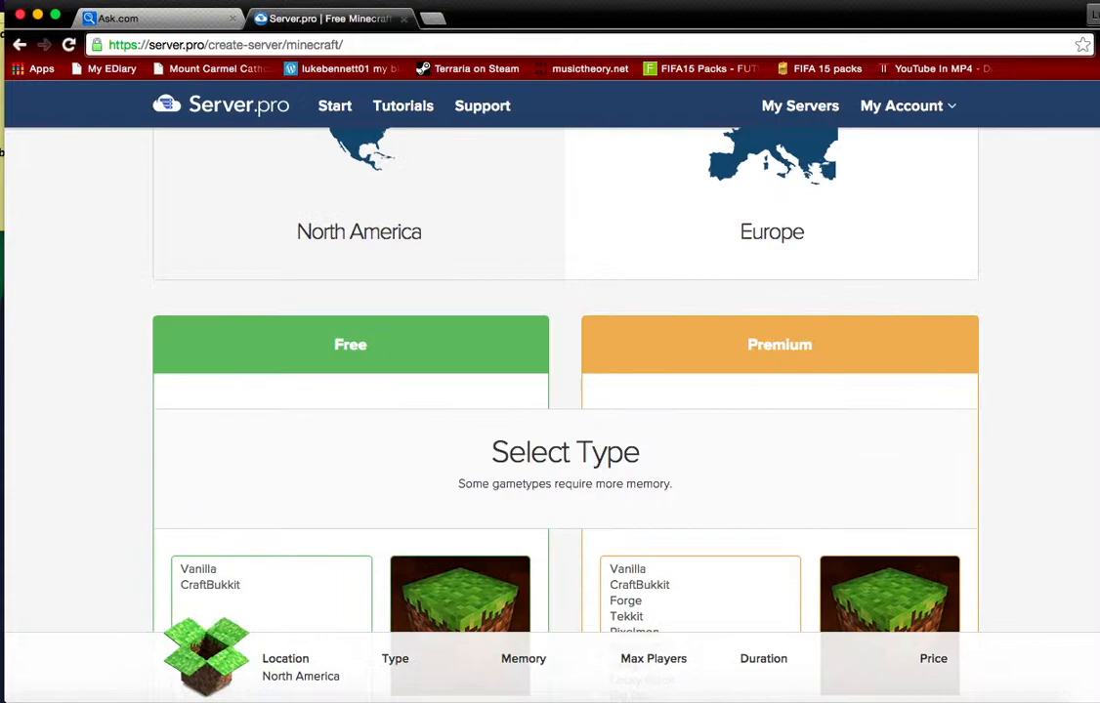
scroll(down, 3)
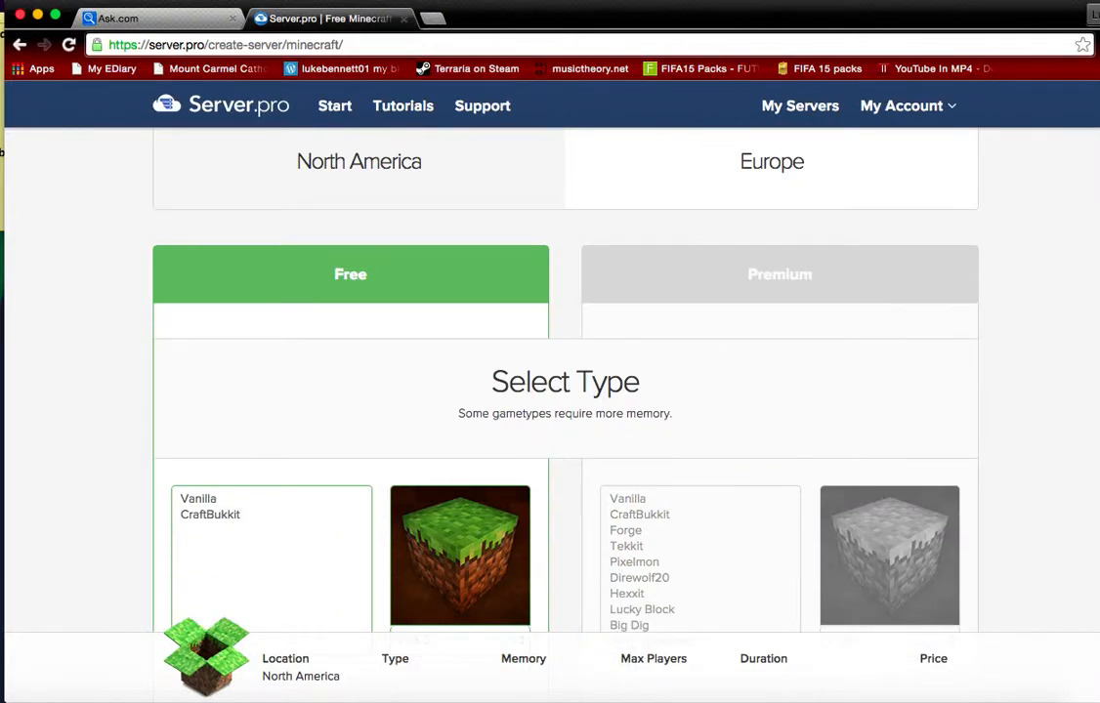
scroll(down, 3)
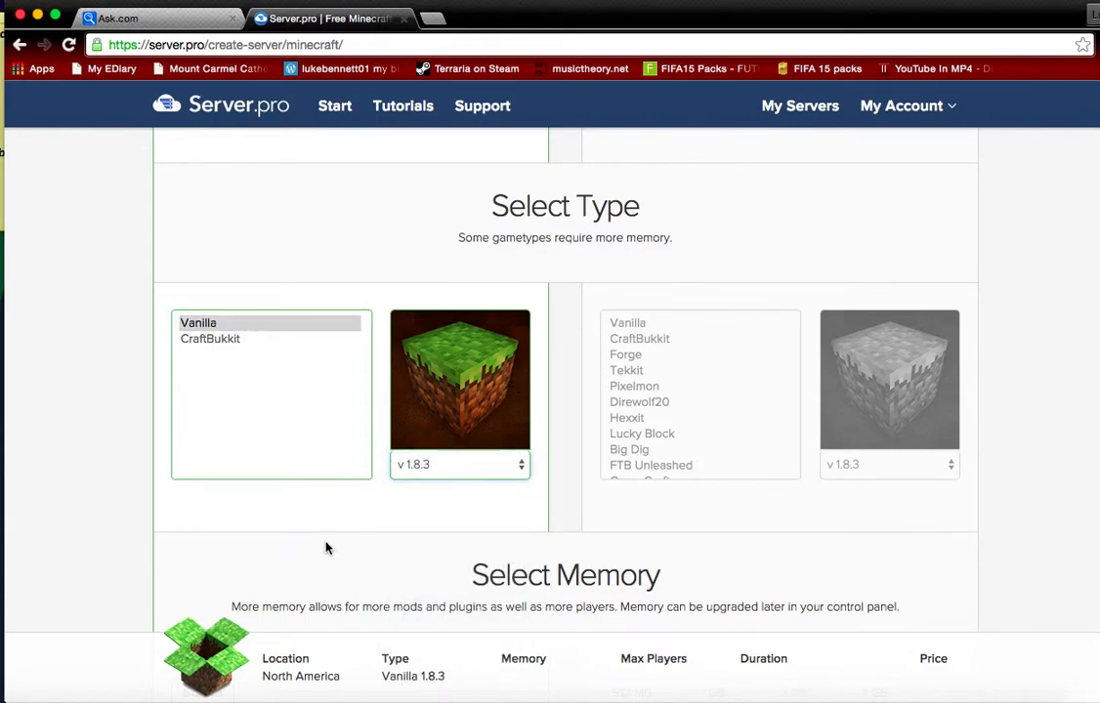
mouse_move(323, 516)
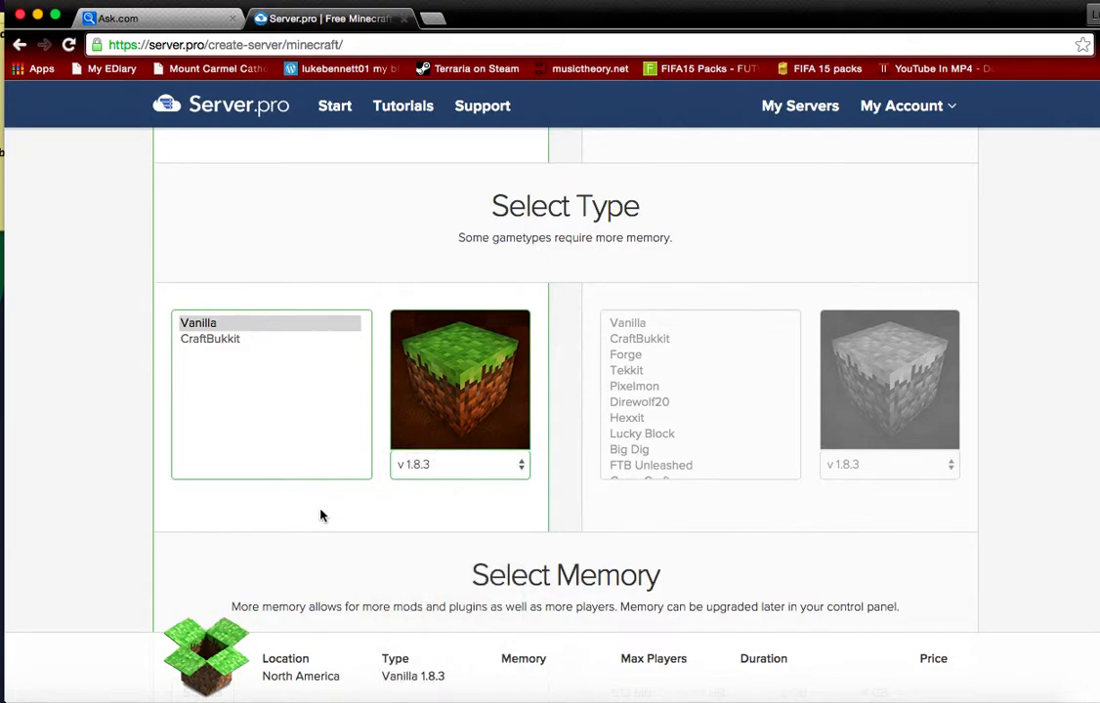
scroll(down, 3)
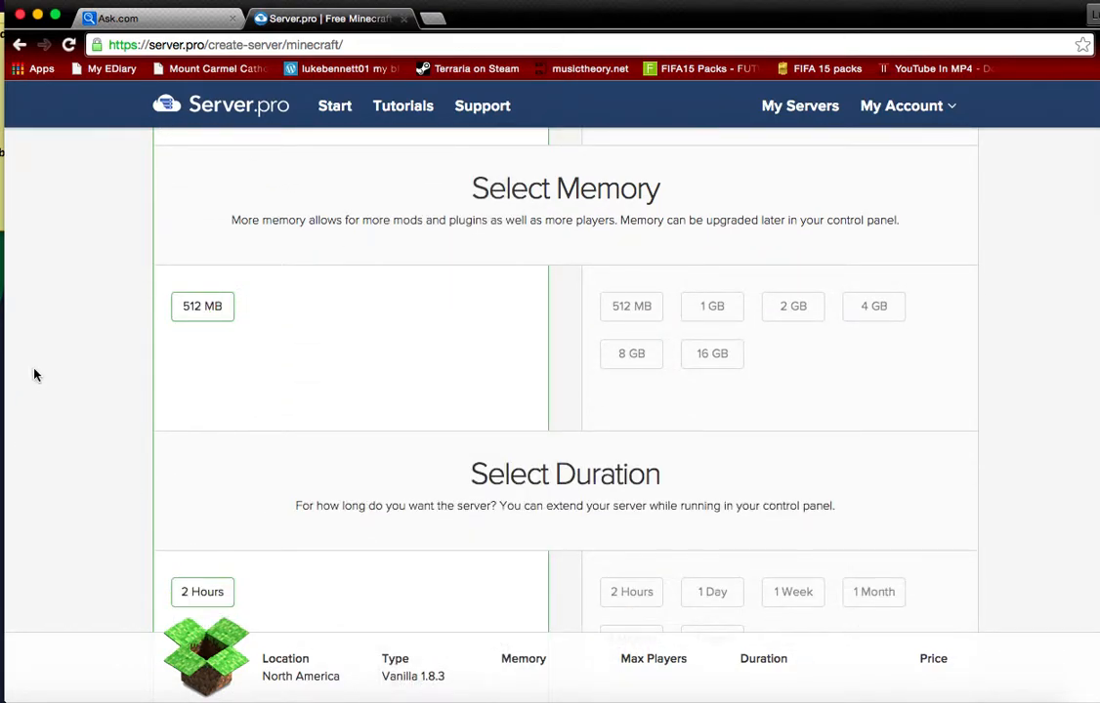
scroll(down, 3)
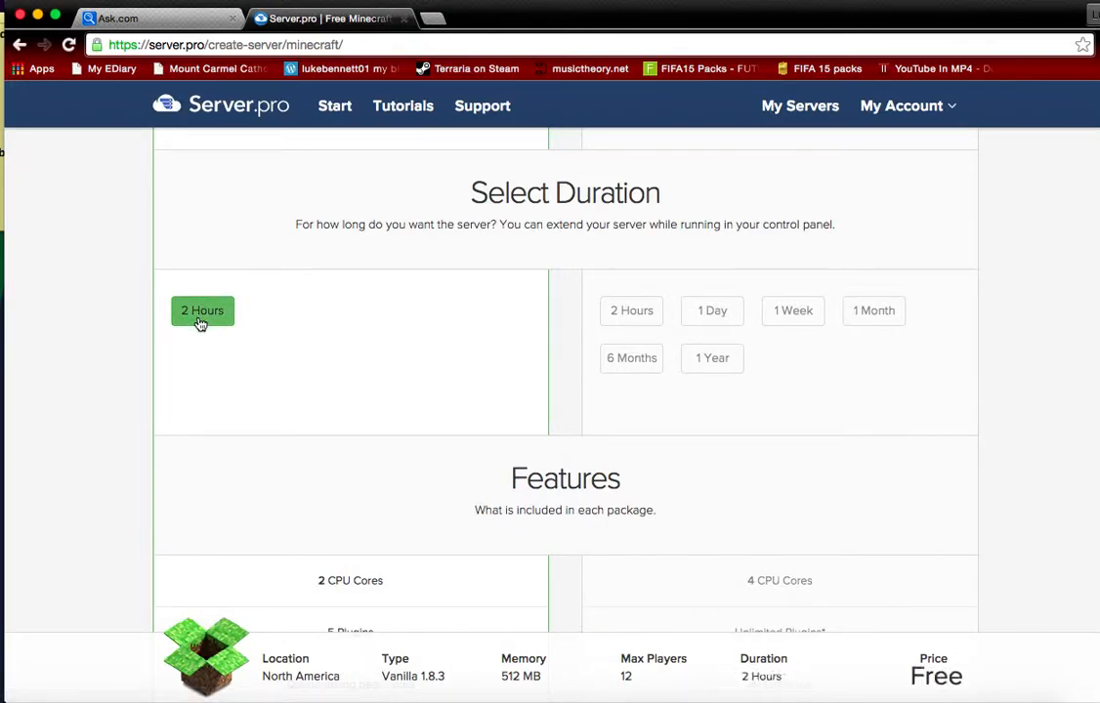
scroll(down, 3)
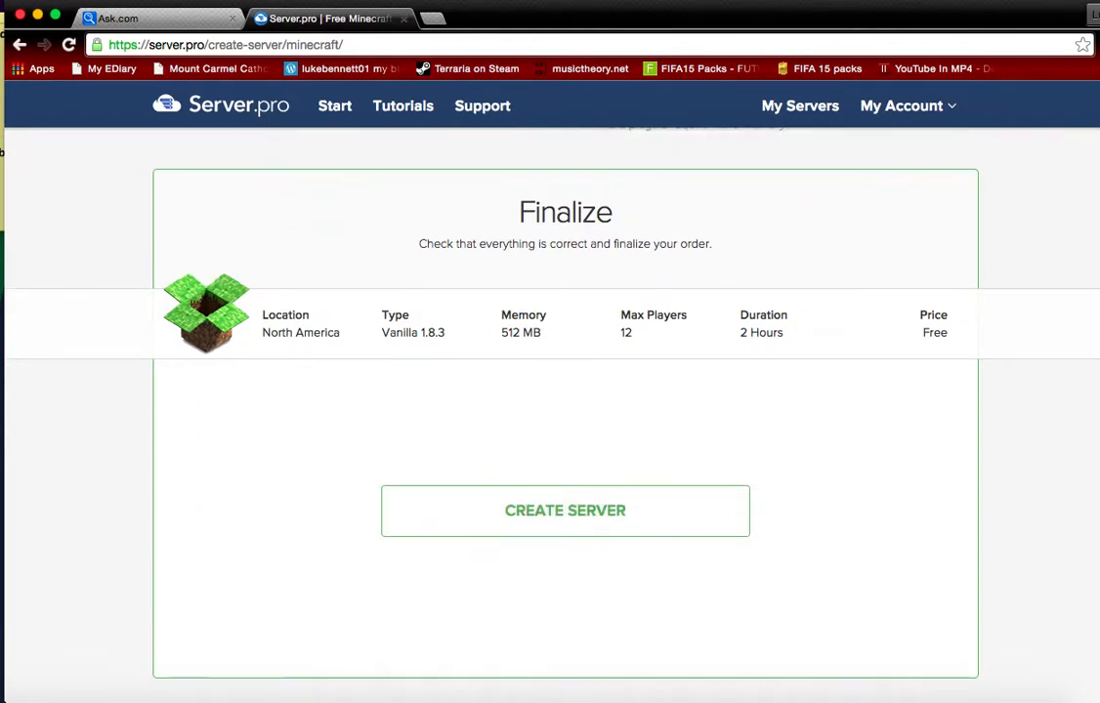
- Create the free server prodierz.myserver.gs and stop it from its control panel
click(565, 510)
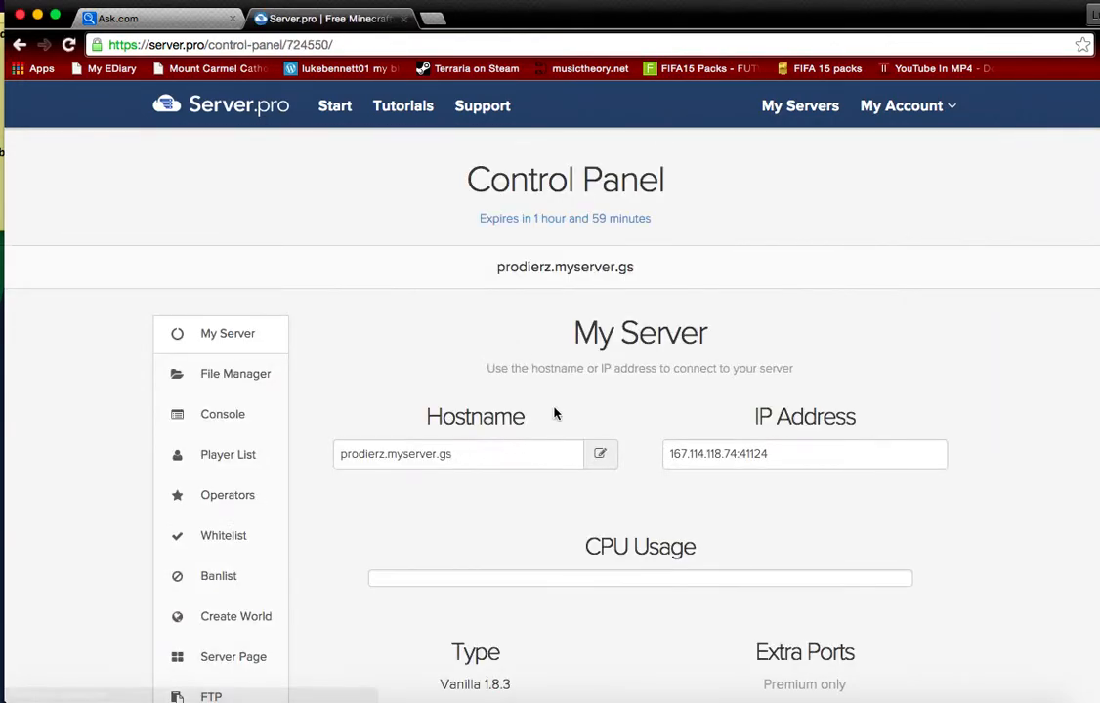
scroll(down, 3)
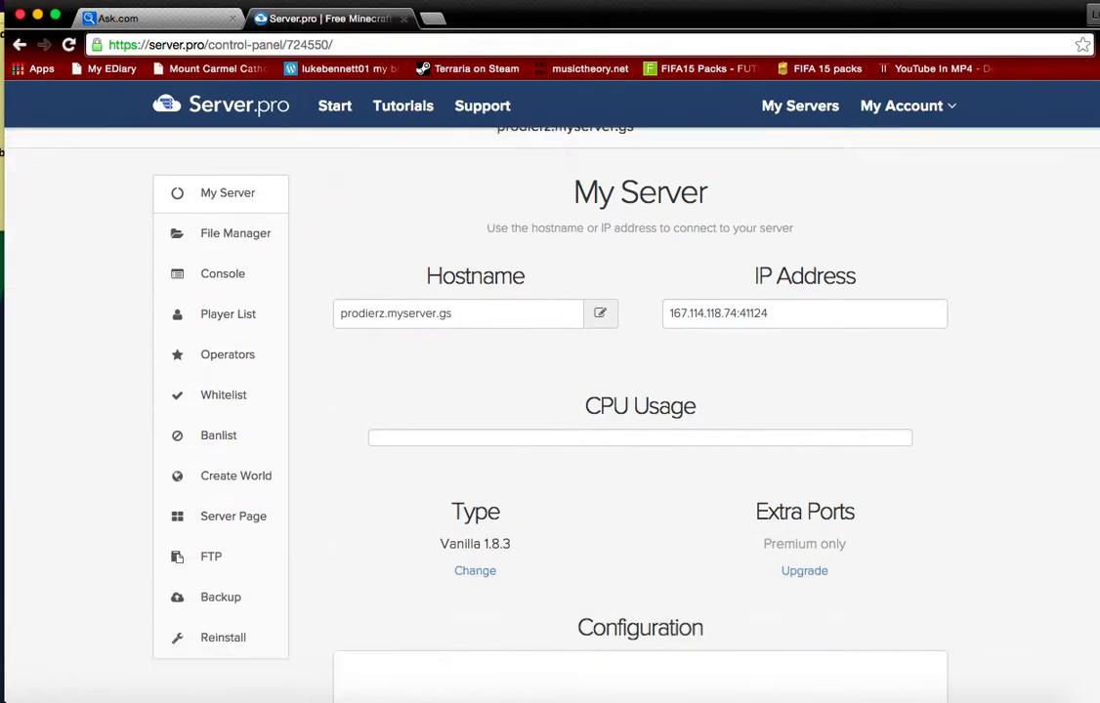
scroll(down, 3)
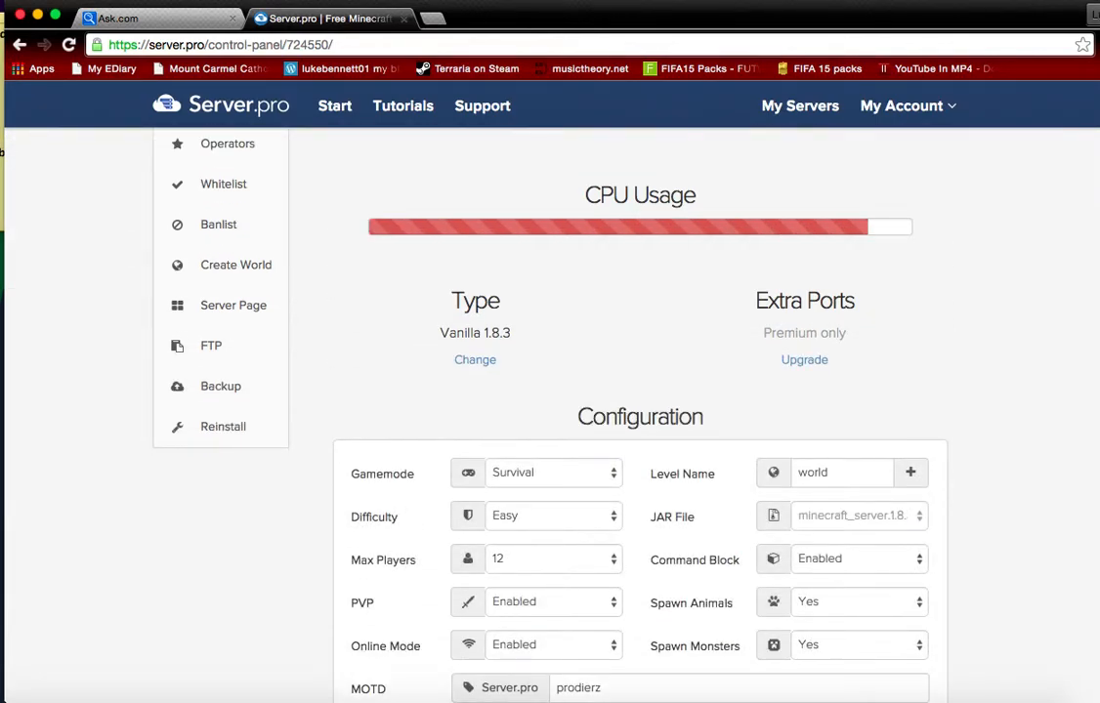
scroll(up, 3)
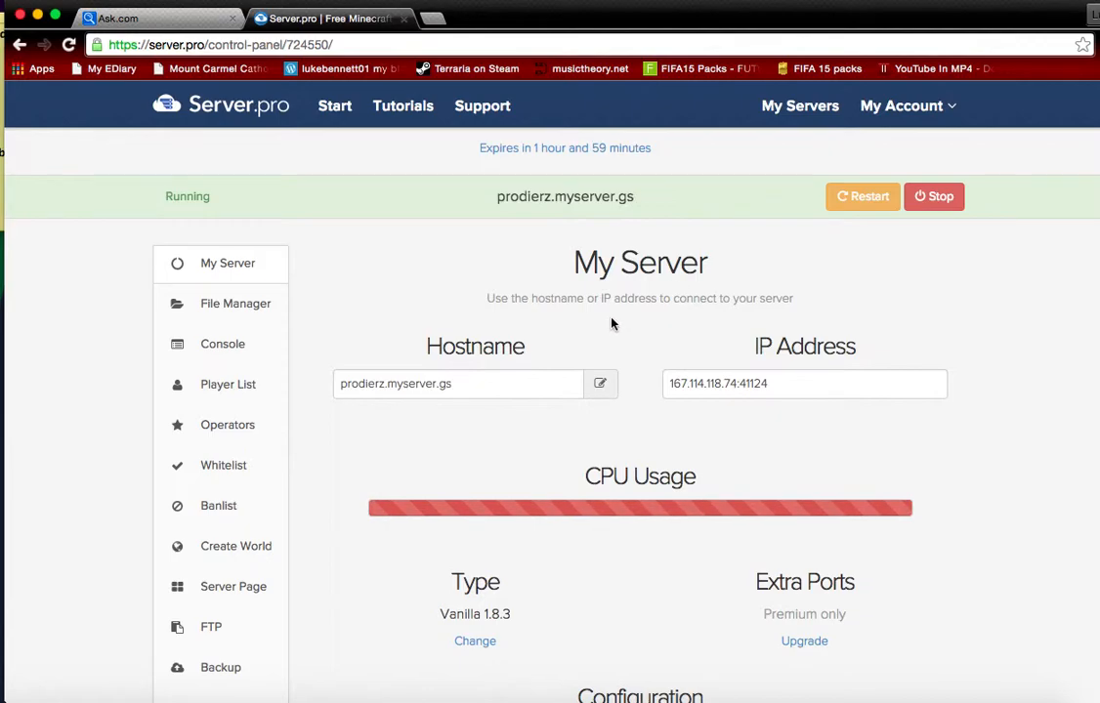
mouse_move(700, 234)
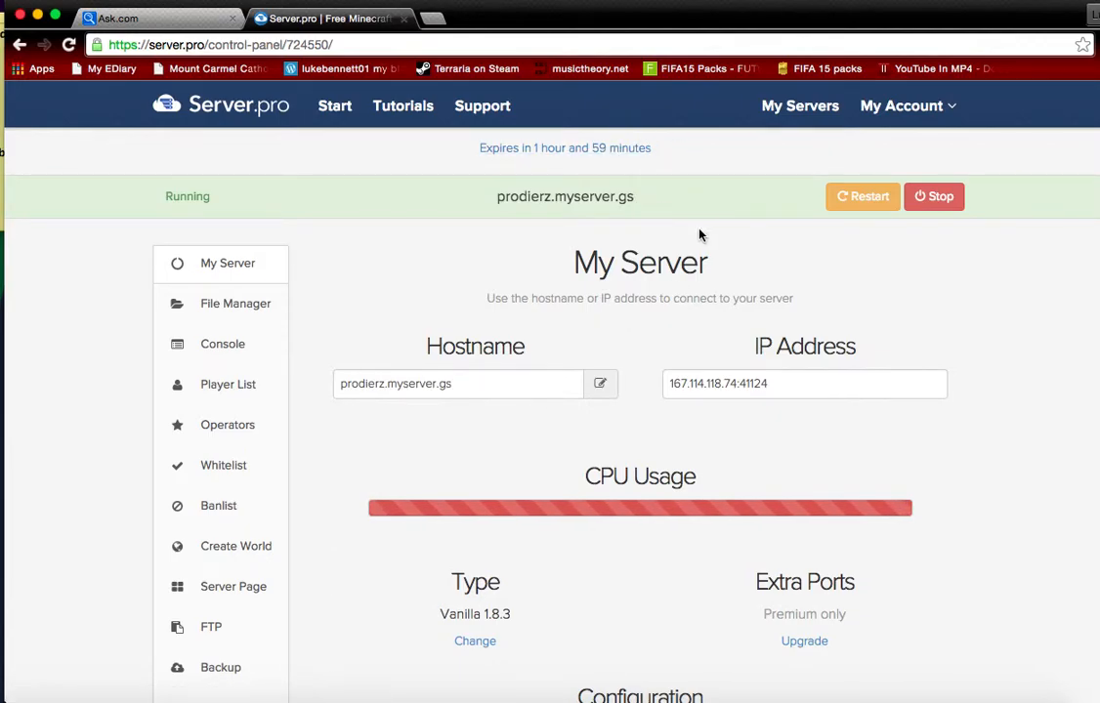
click(934, 195)
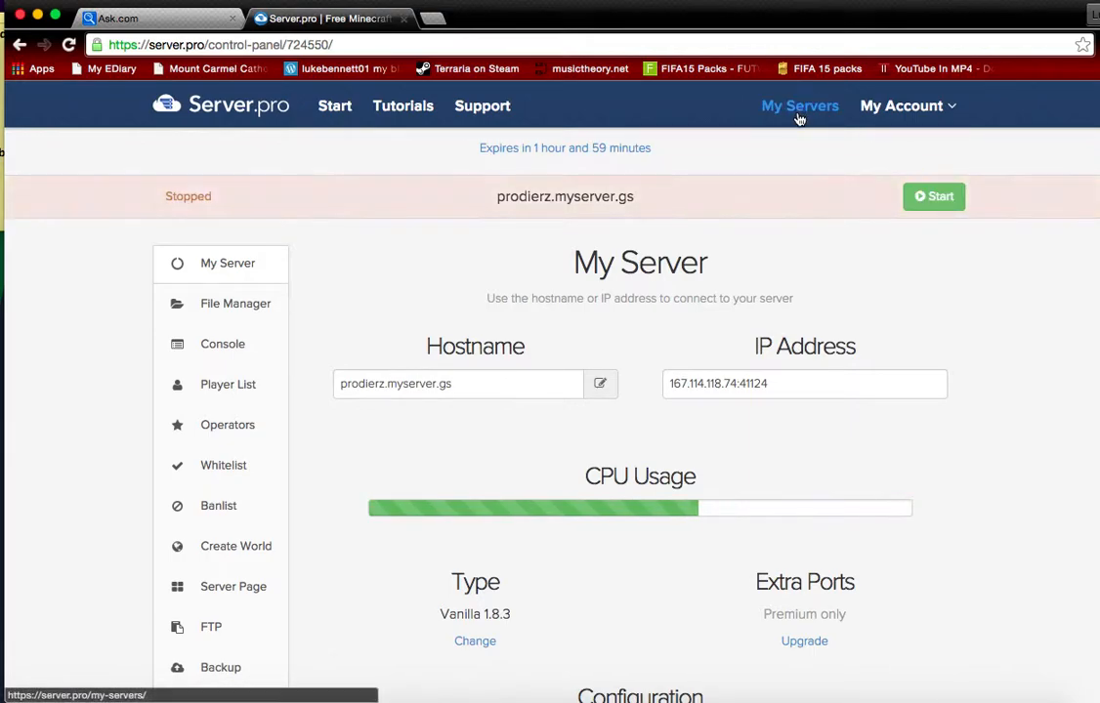
- Go to My Servers, listing prodierz.myserver.gs as offline
click(801, 105)
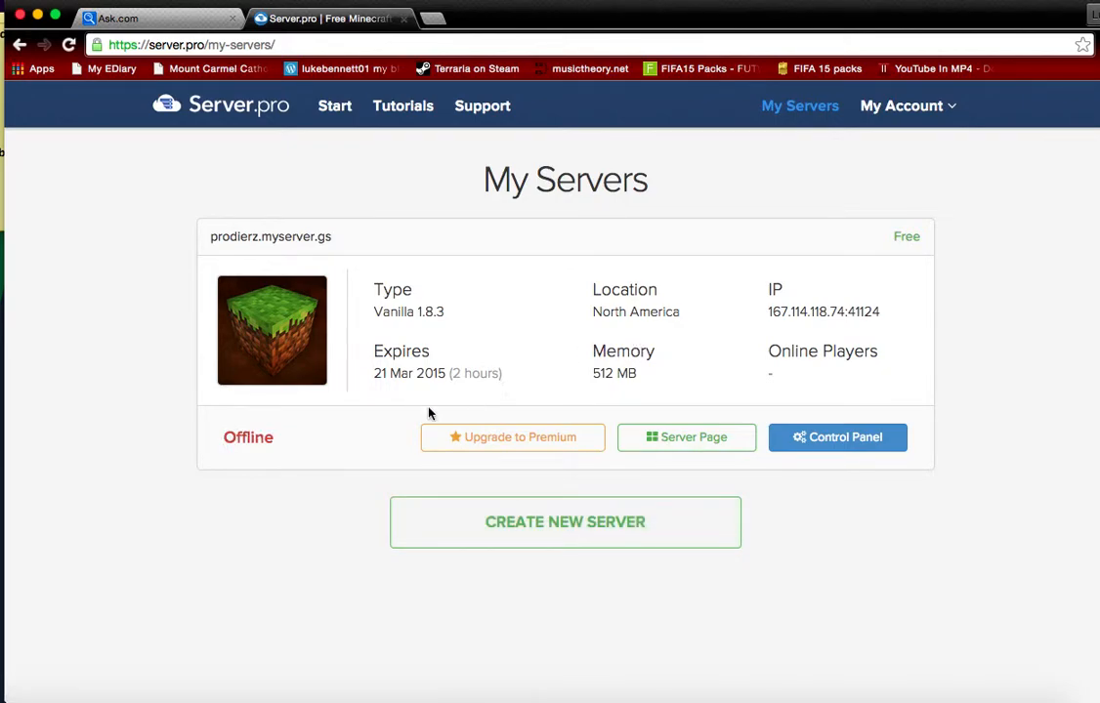
mouse_move(691, 493)
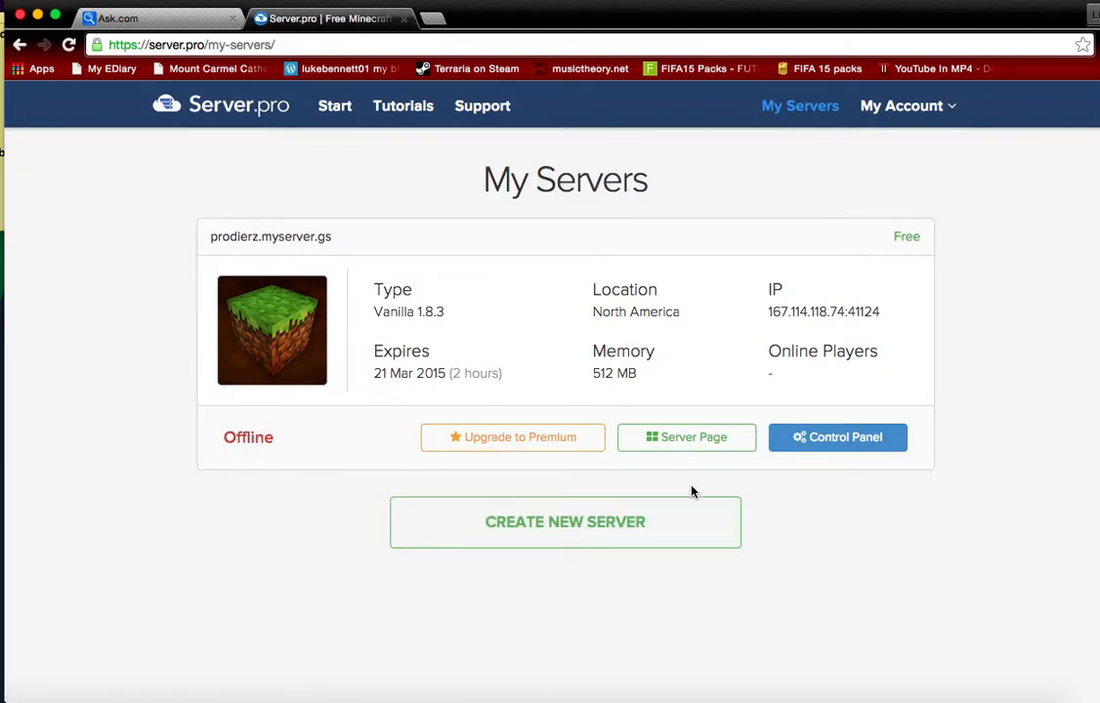
mouse_move(914, 270)
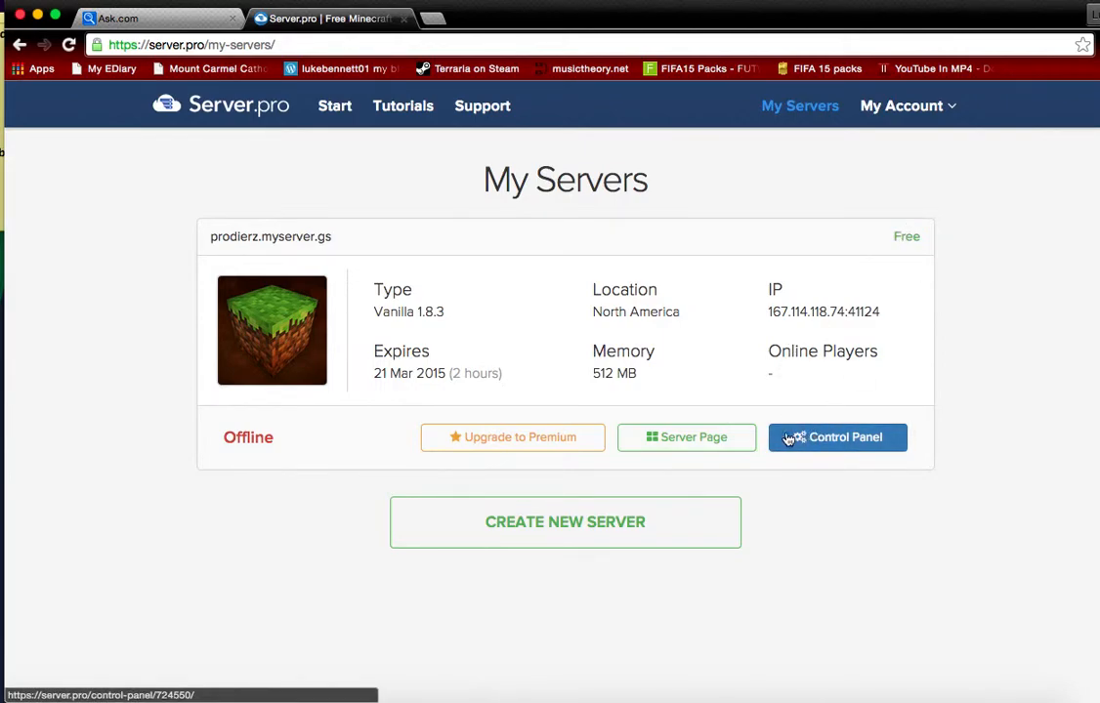
- Open the prodierz.myserver.gs control panel and start the stopped server
click(837, 438)
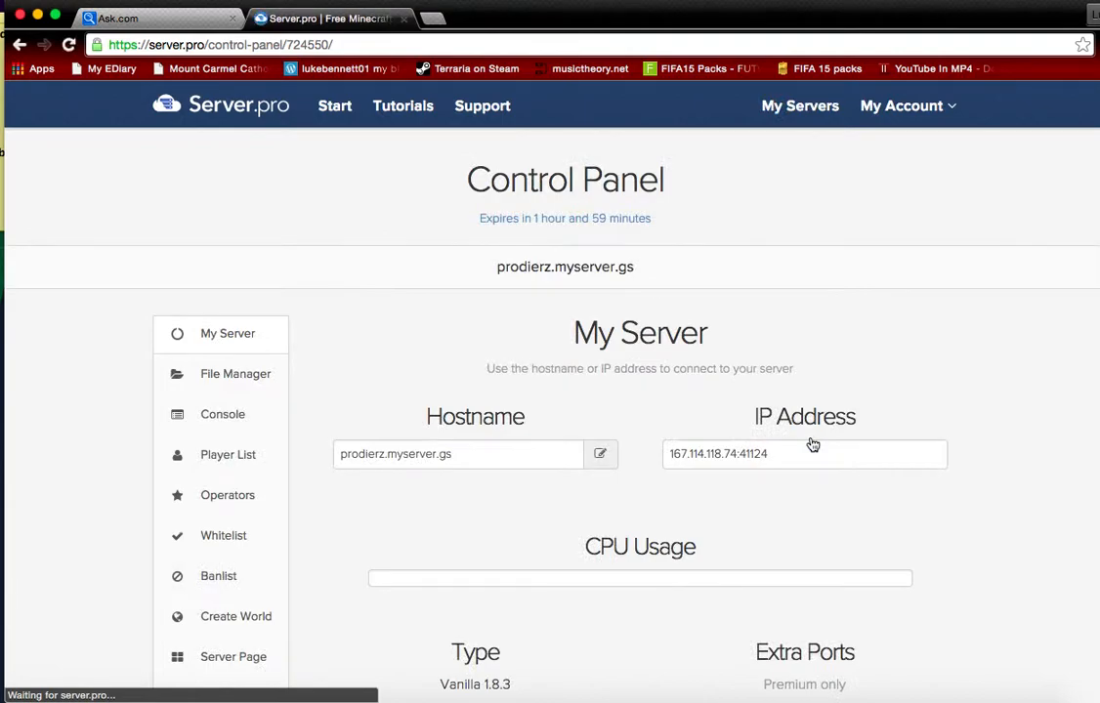
scroll(down, 3)
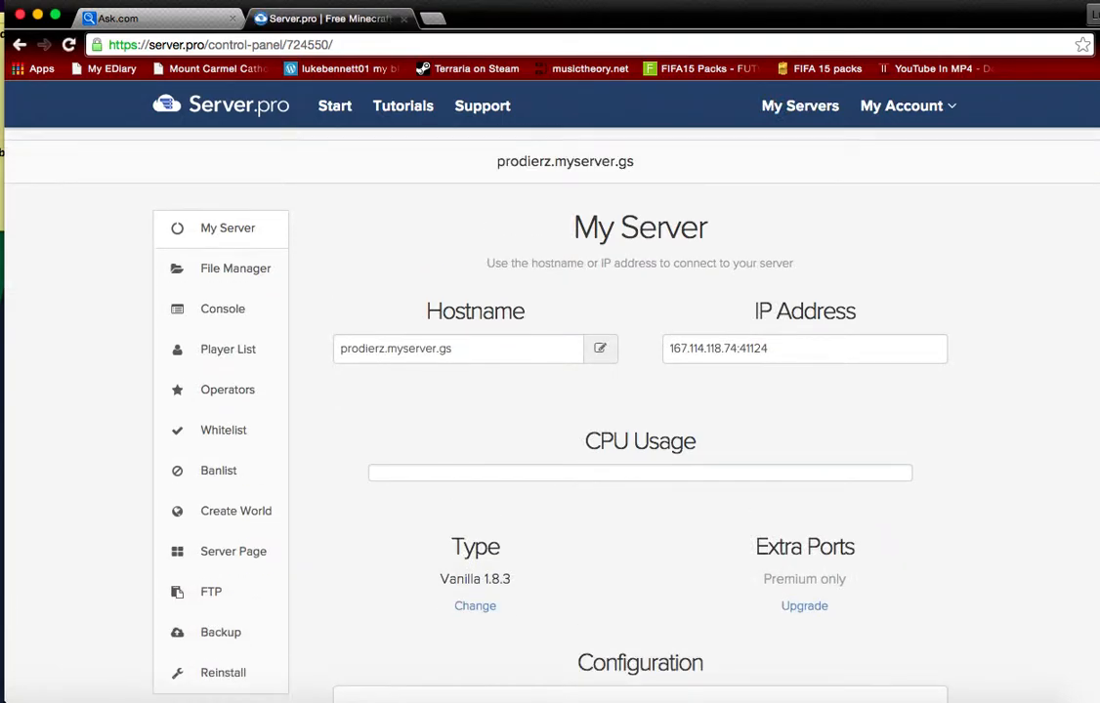
scroll(down, 3)
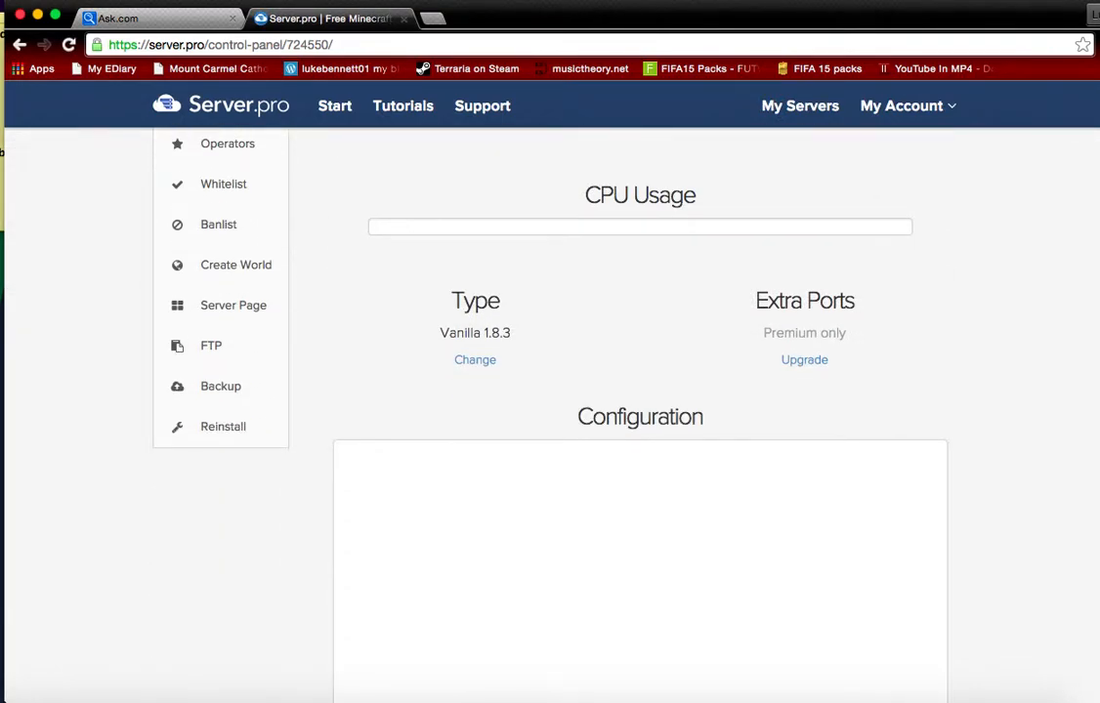
scroll(down, 3)
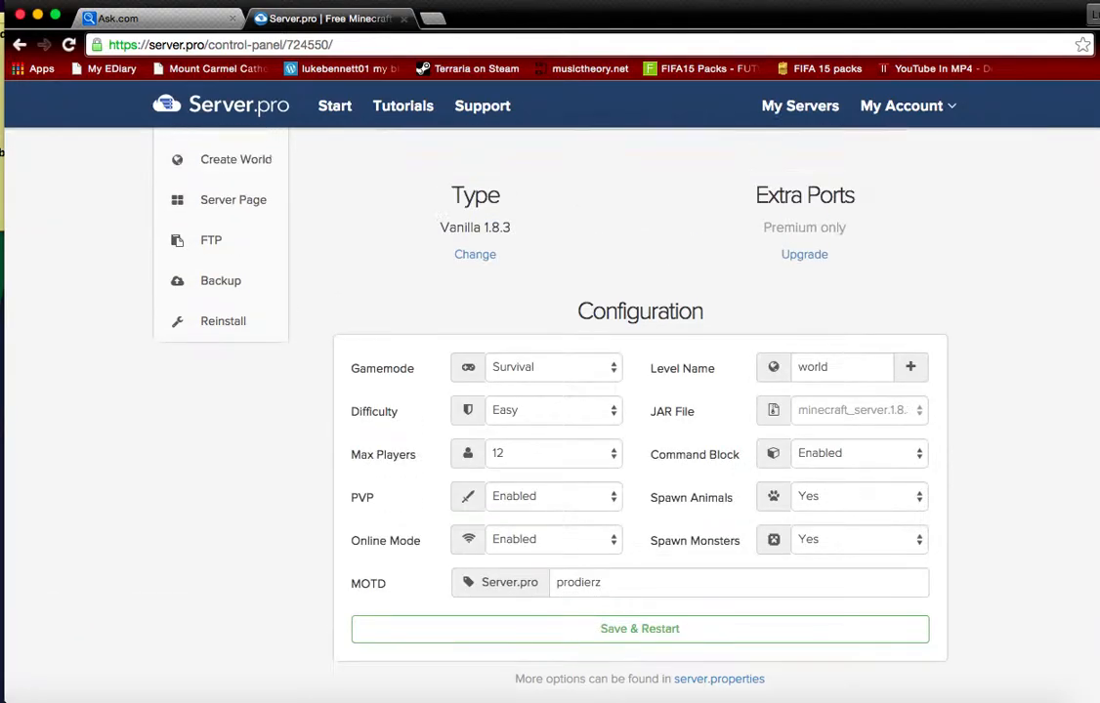
scroll(up, 3)
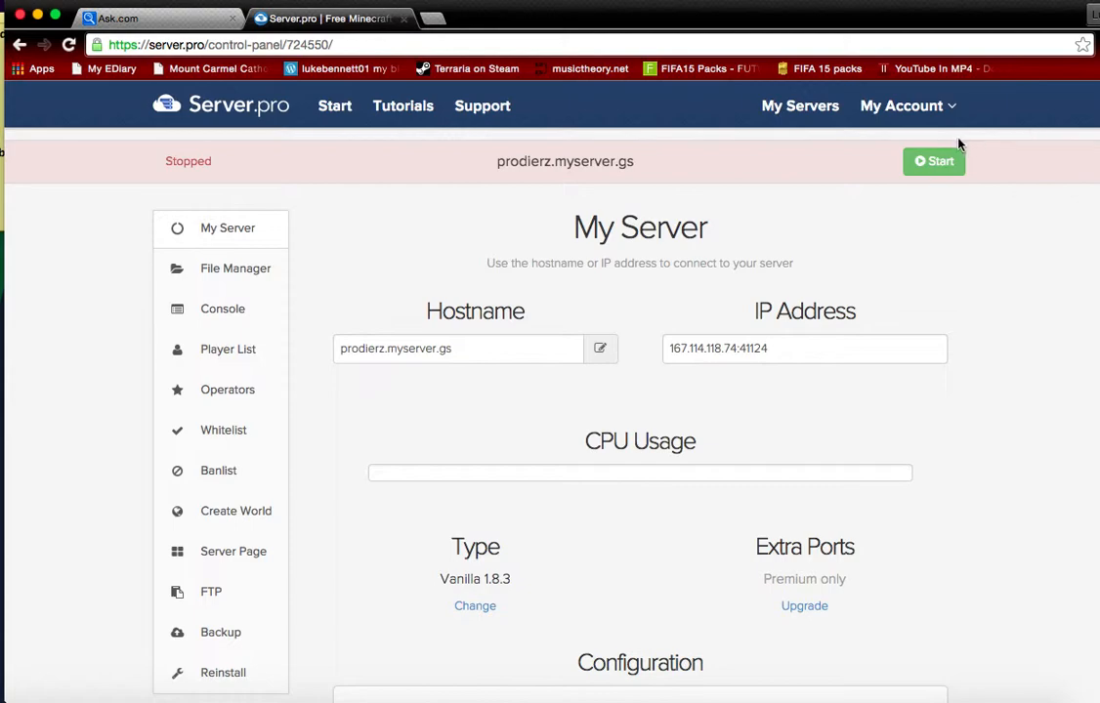
click(934, 161)
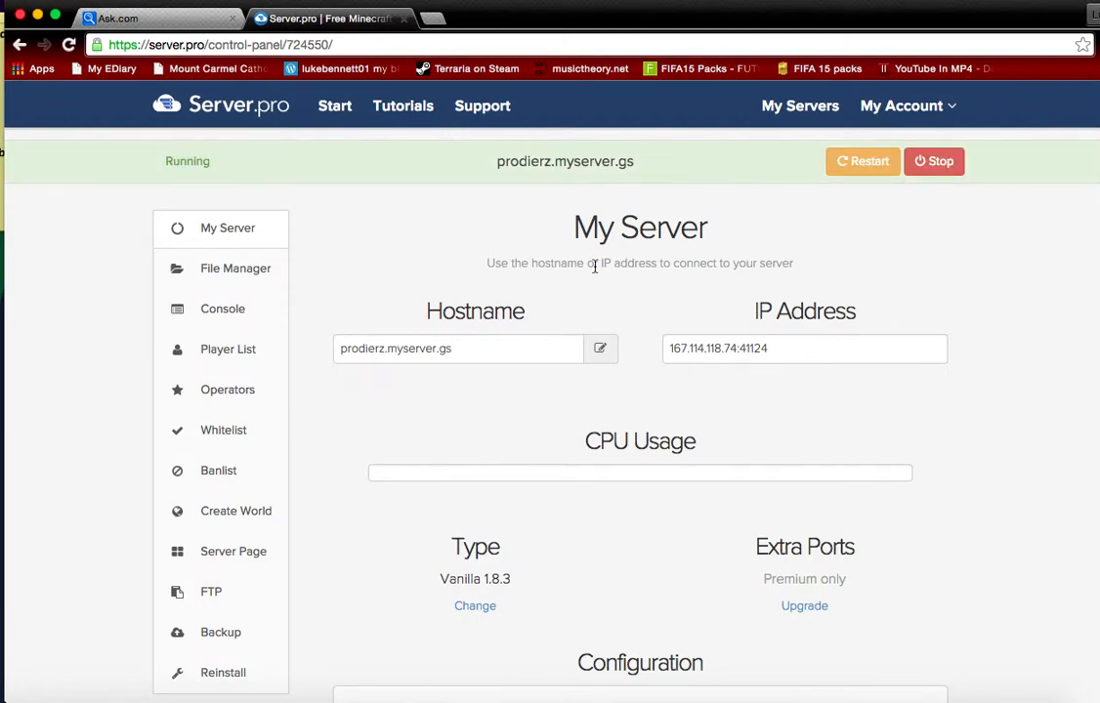
mouse_move(219, 390)
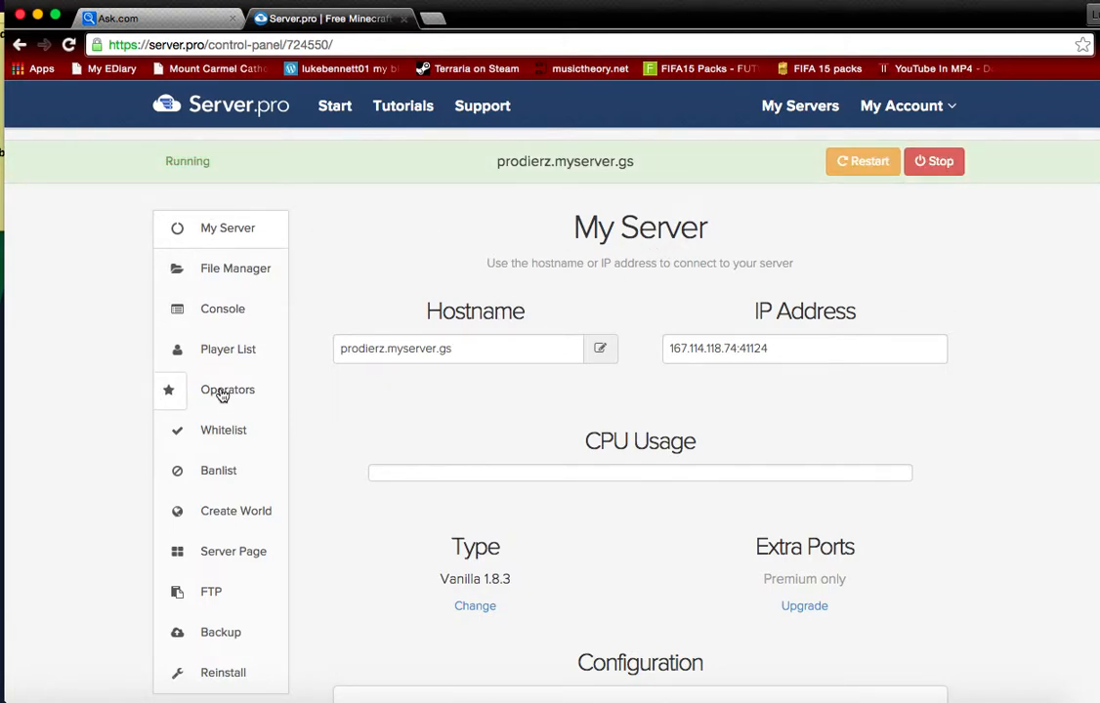
- View the empty Operators list, then switch to the server's File Manager
click(226, 390)
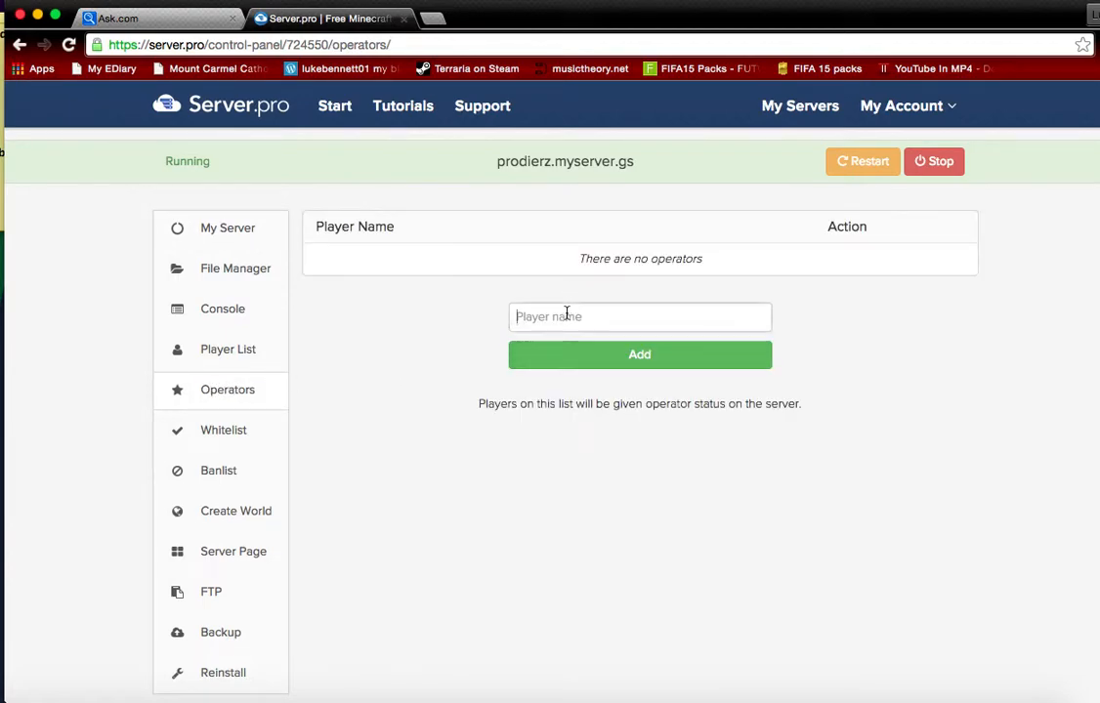
click(641, 316)
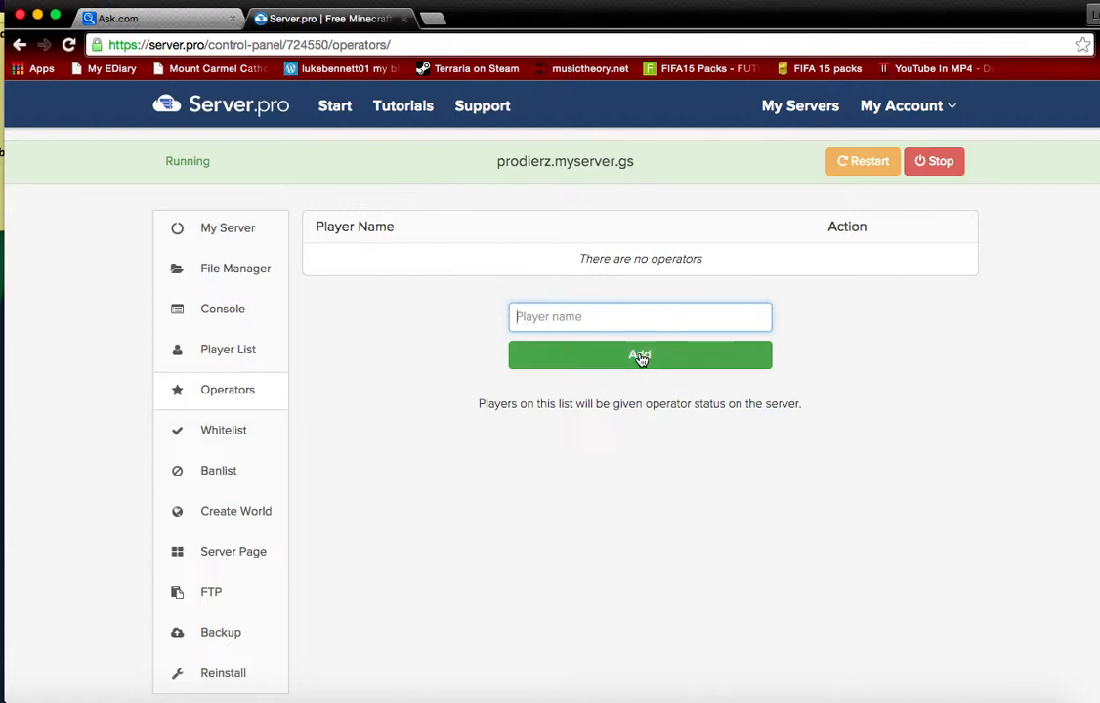
click(235, 267)
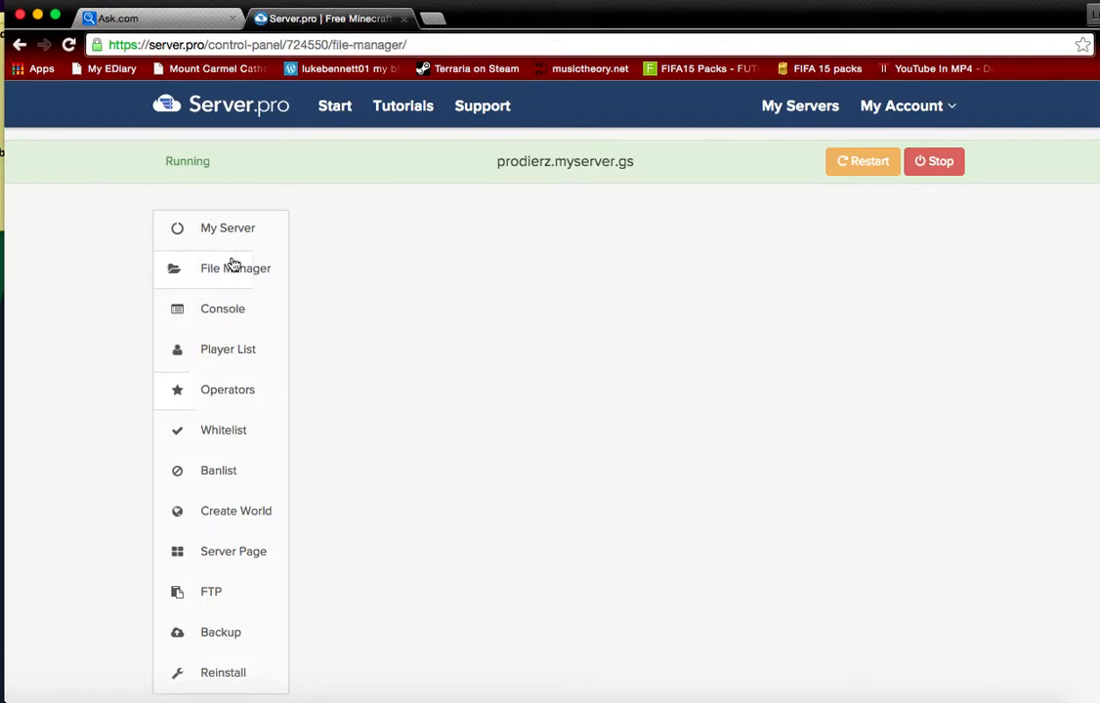
- Return to the My Server overview showing CPU usage and configuration
click(227, 226)
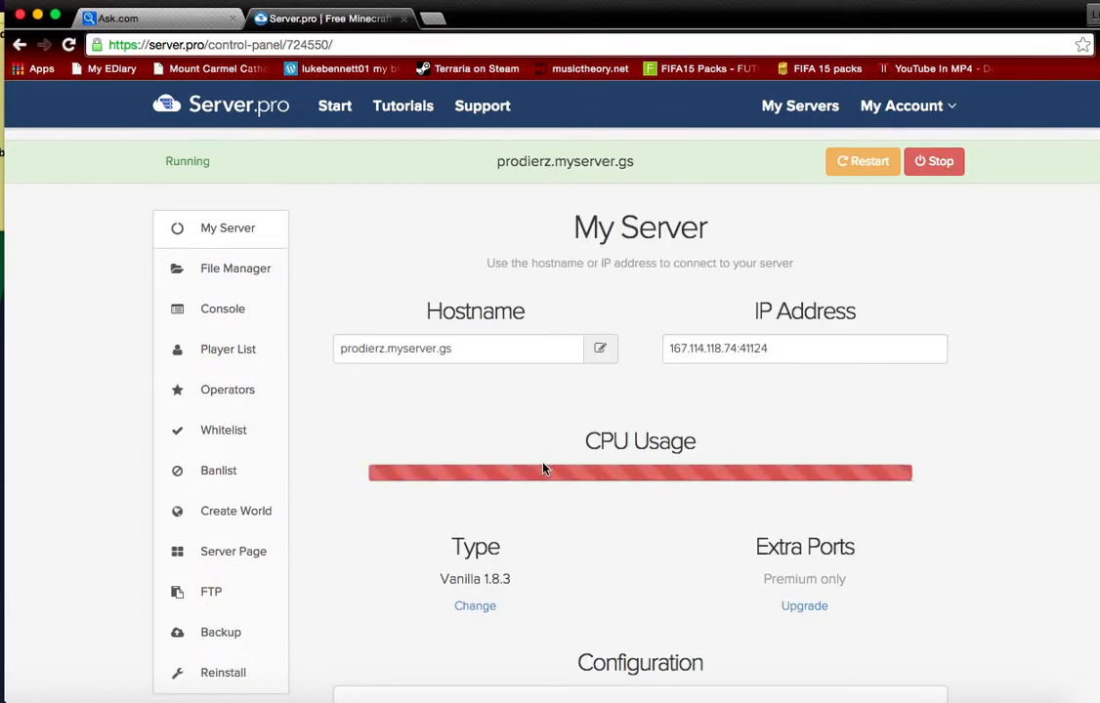
scroll(down, 3)
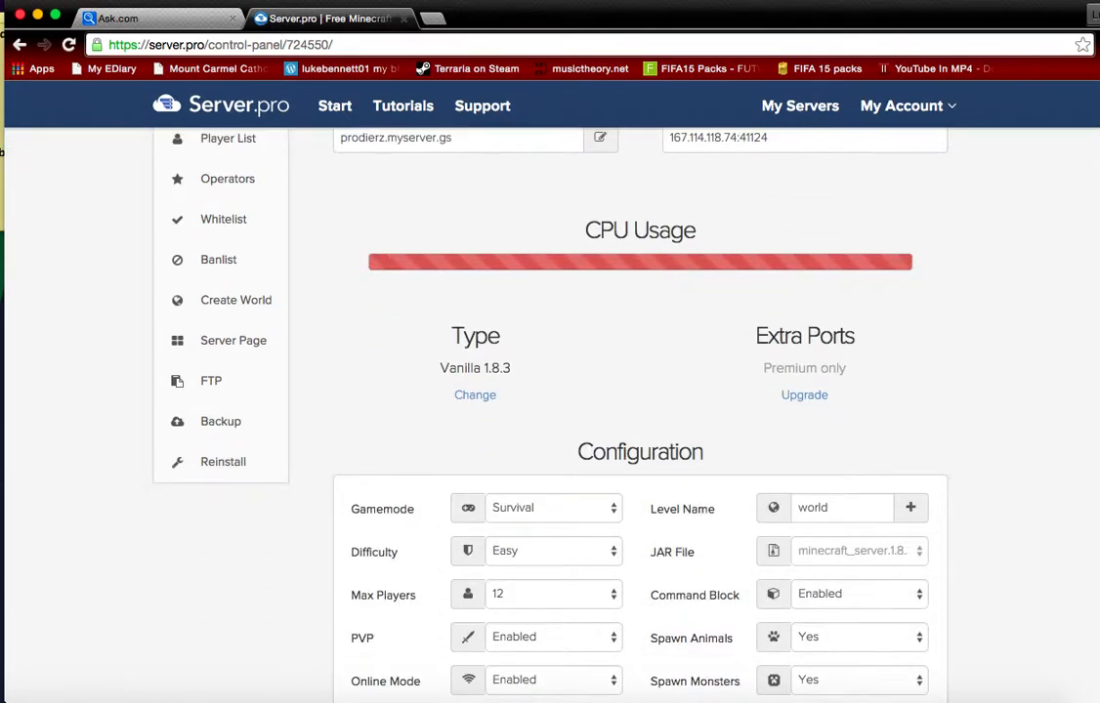
scroll(up, 3)
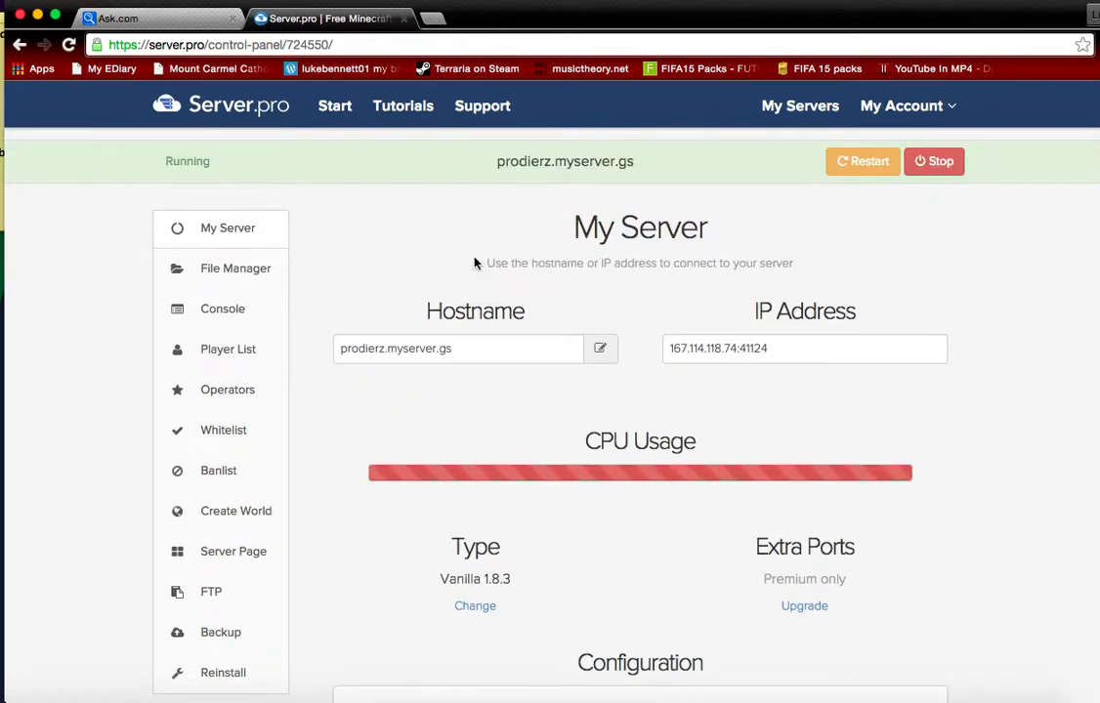